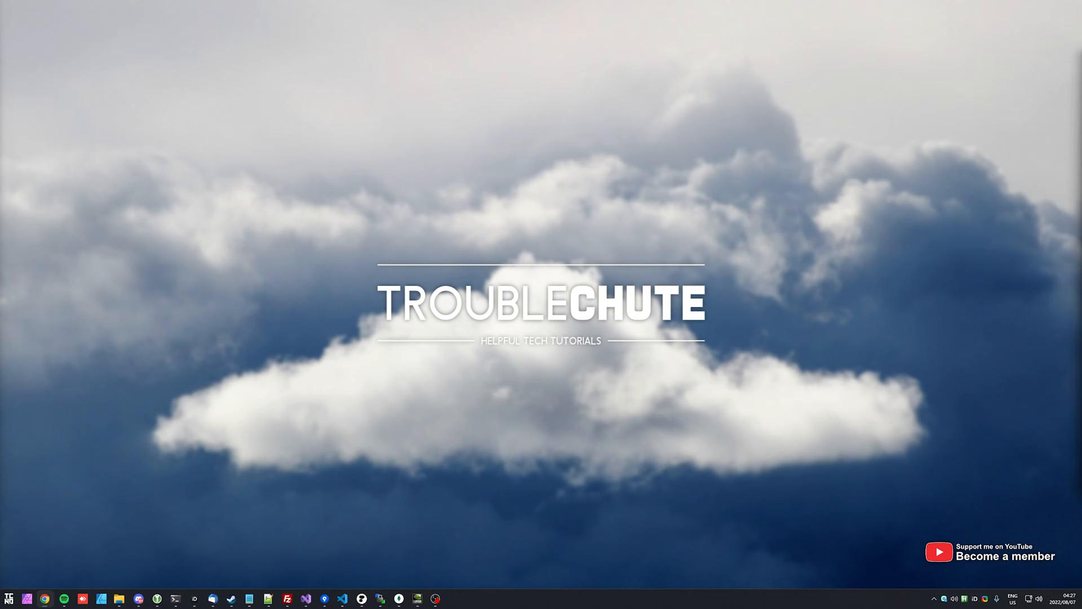
# Bring up the MongoDB 'Install on Debian' documentation page in Chrome
pyautogui.click(341, 599)
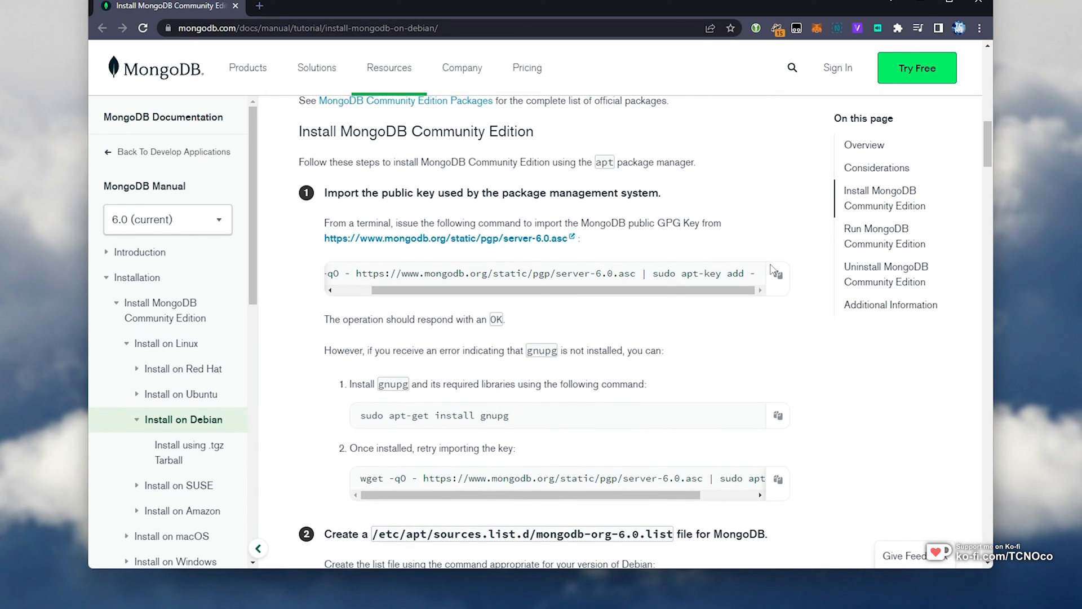
# Copy the wget public-key import command and move down to the MongoDB 6.0 sources.list command
pyautogui.click(777, 274)
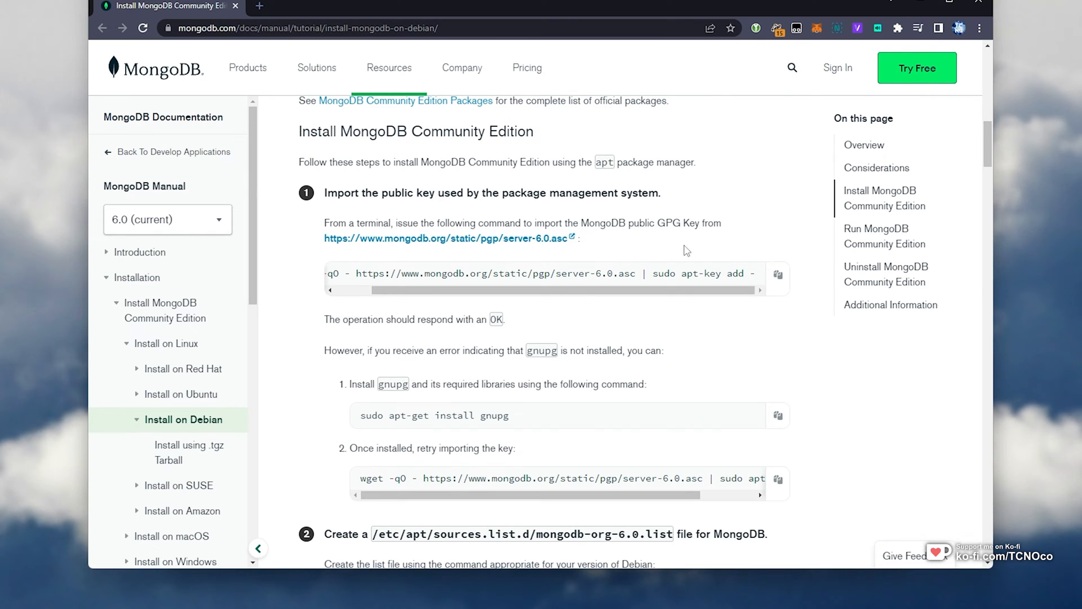
pyautogui.scroll(-3)
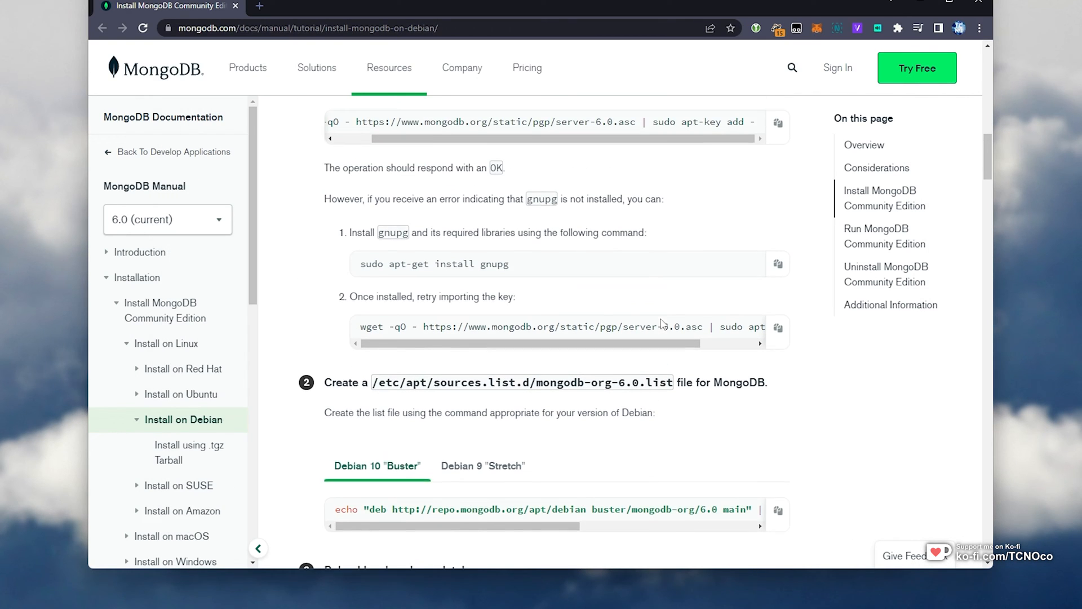
pyautogui.scroll(-3)
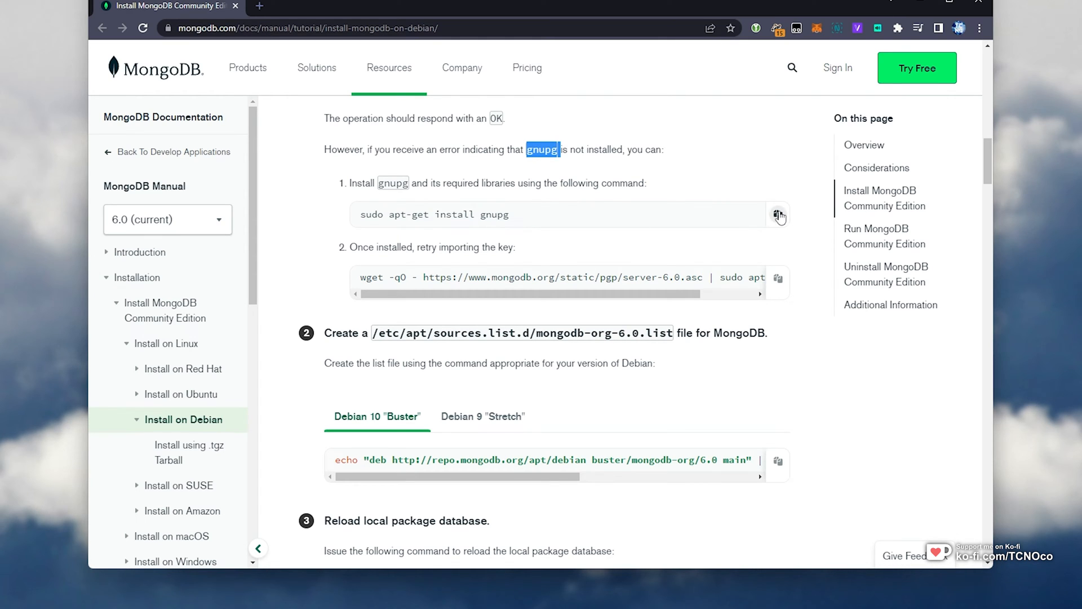
pyautogui.scroll(-3)
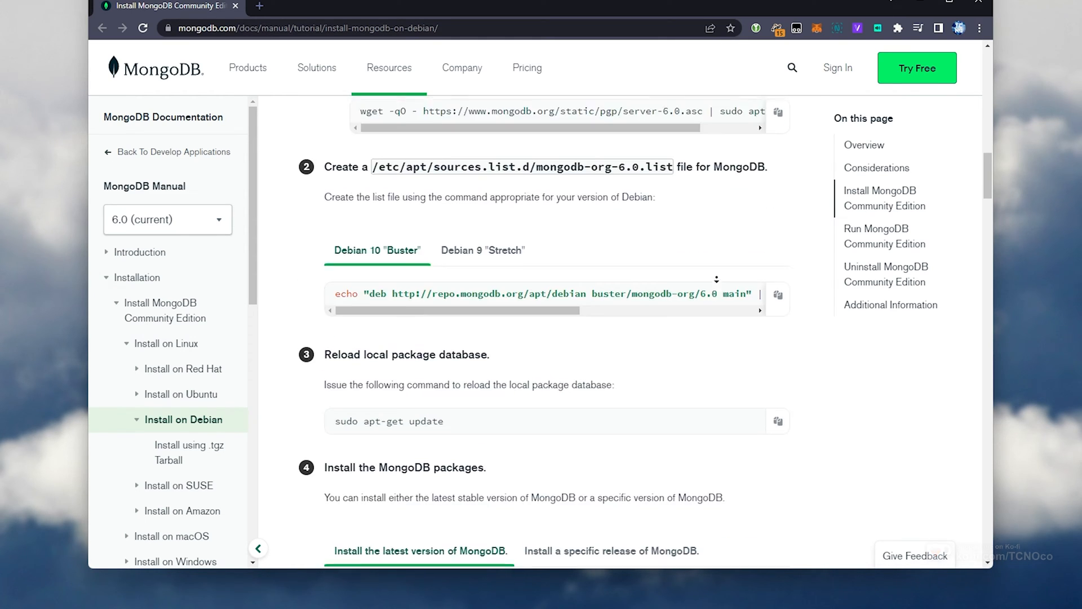
pyautogui.scroll(-3)
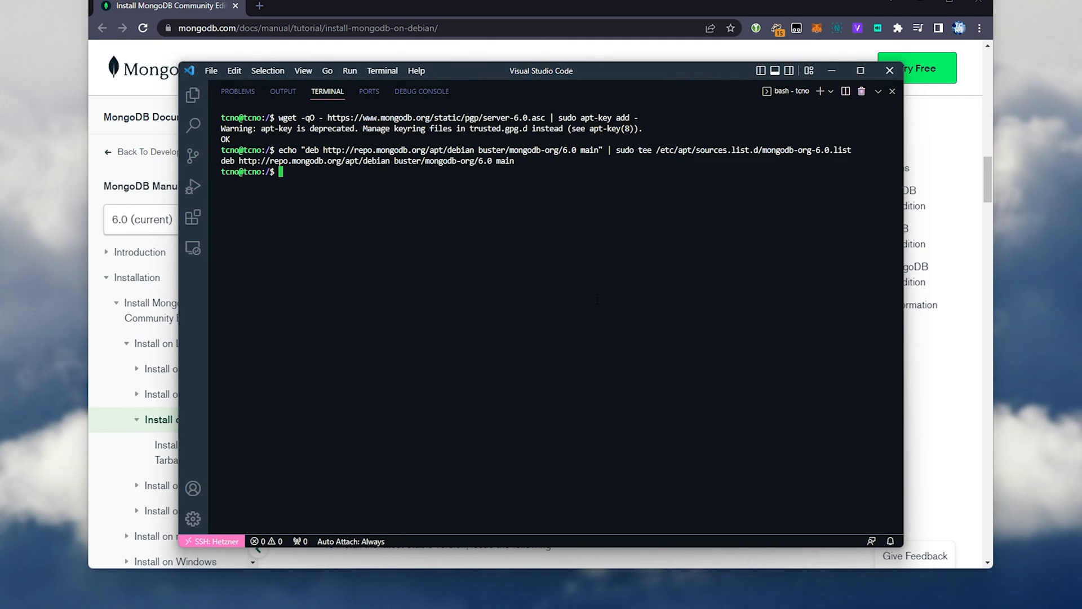
# Fetch the apt-get update and apt-get install -y mongodb-org commands from the guide and run them
pyautogui.click(889, 70)
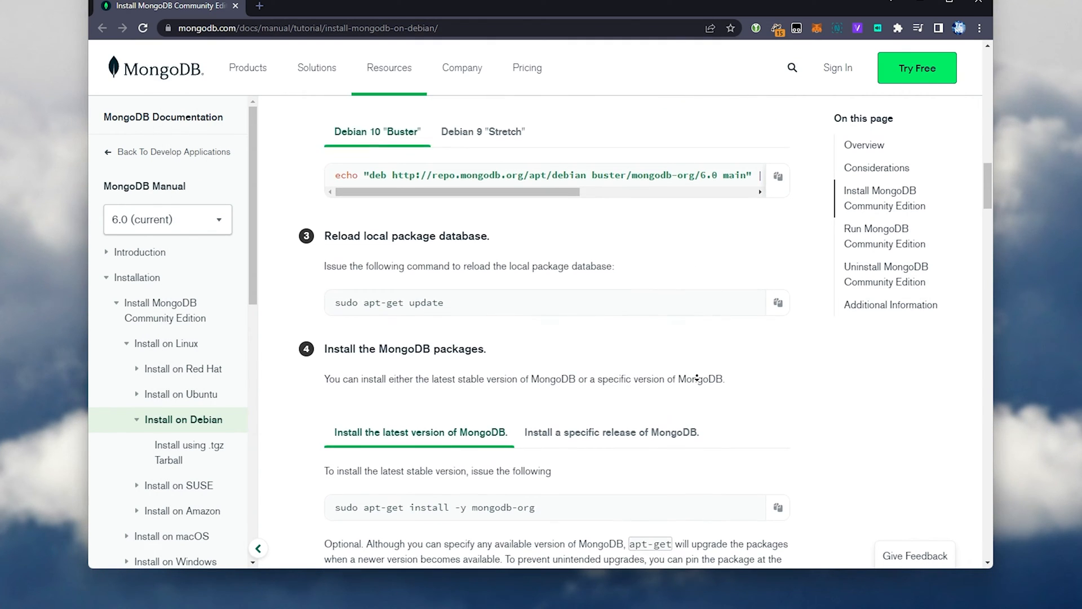
pyautogui.scroll(-3)
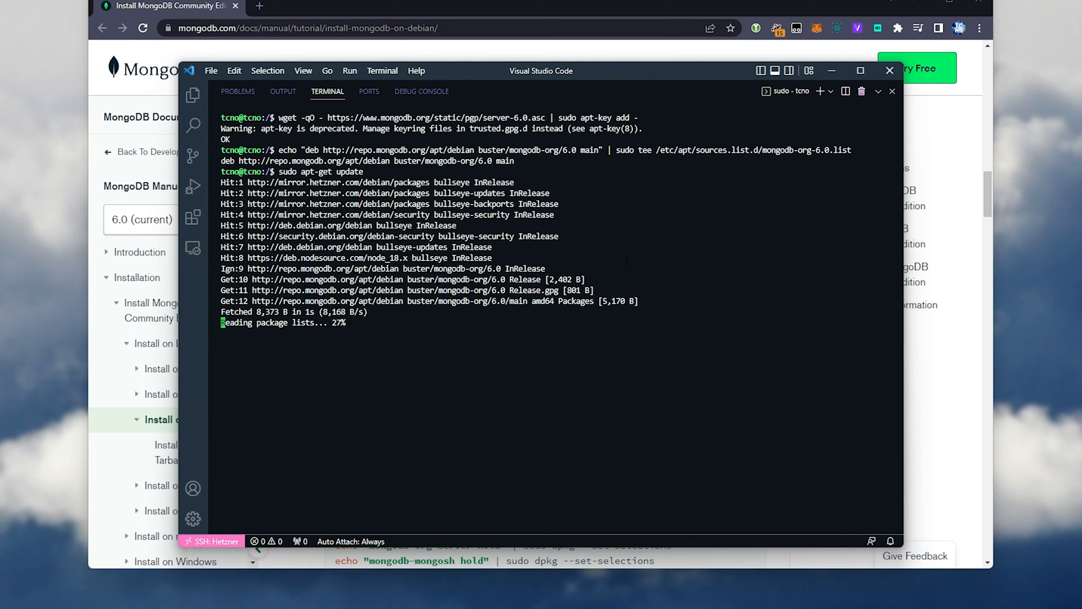
pyautogui.click(890, 70)
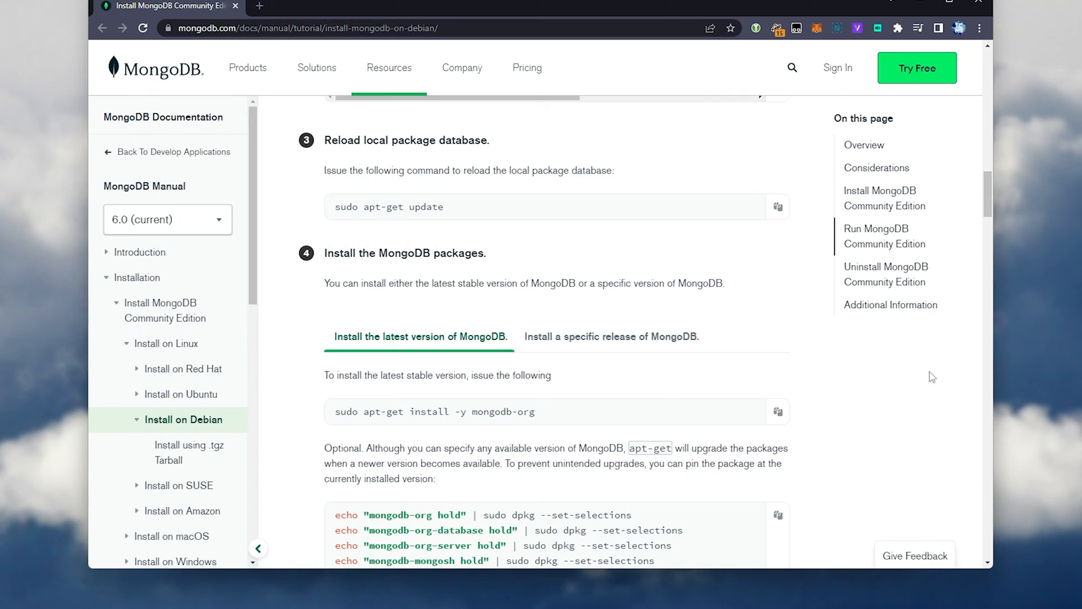
pyautogui.scroll(-3)
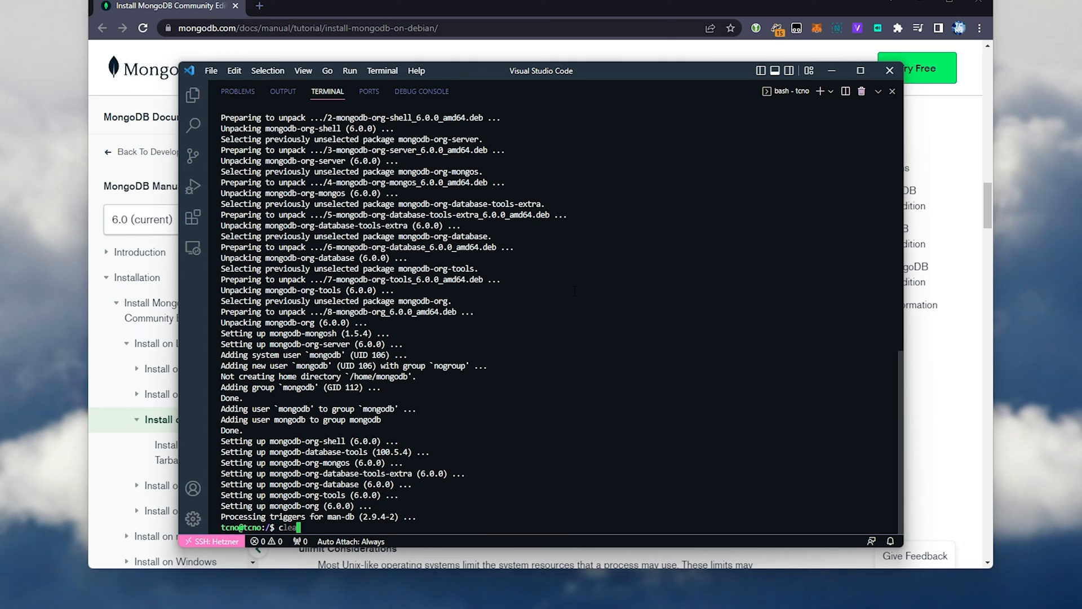
# Reach the Run MongoDB section and run sudo systemctl start mongod on the server
pyautogui.click(890, 70)
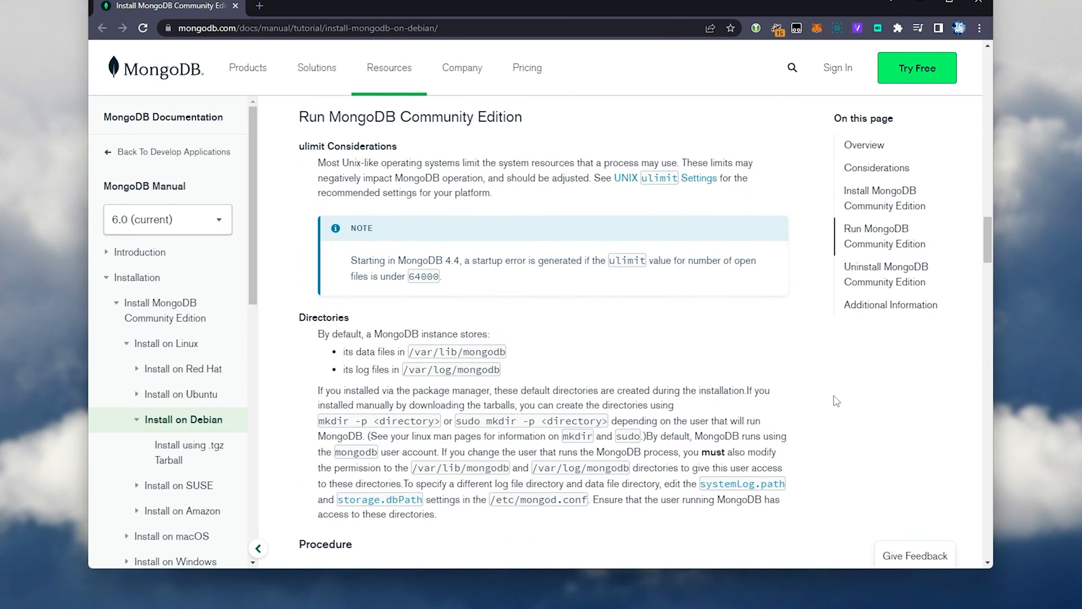
pyautogui.scroll(-3)
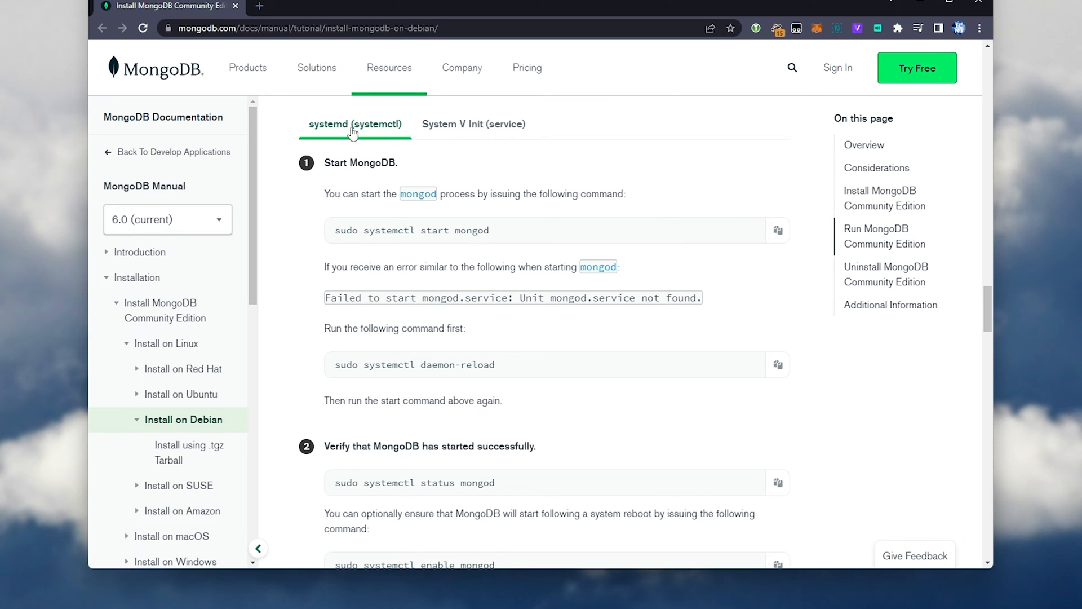
pyautogui.moveTo(557, 221)
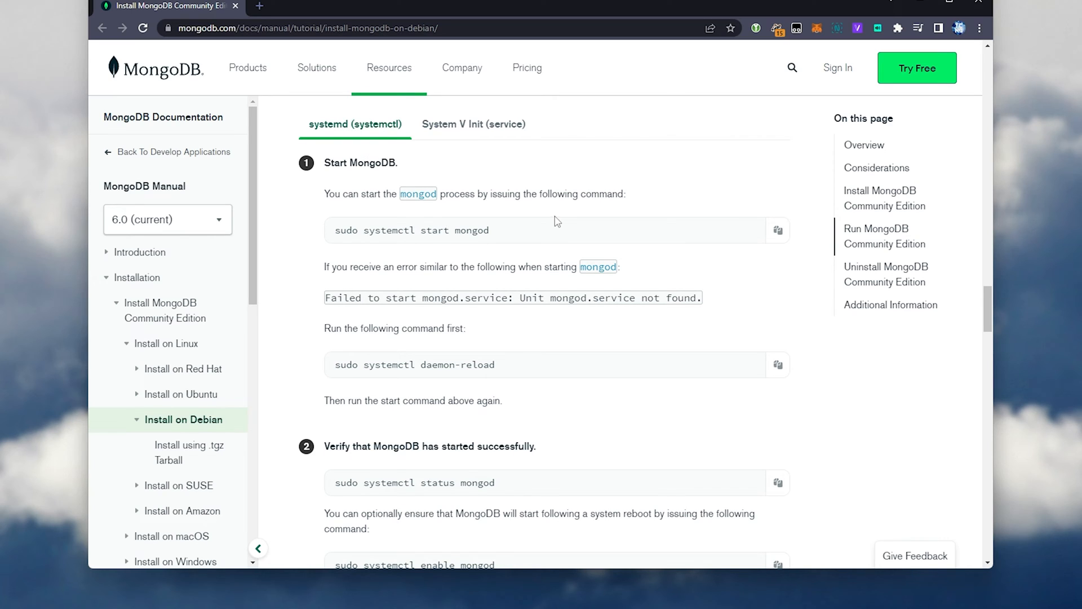
pyautogui.moveTo(808, 234)
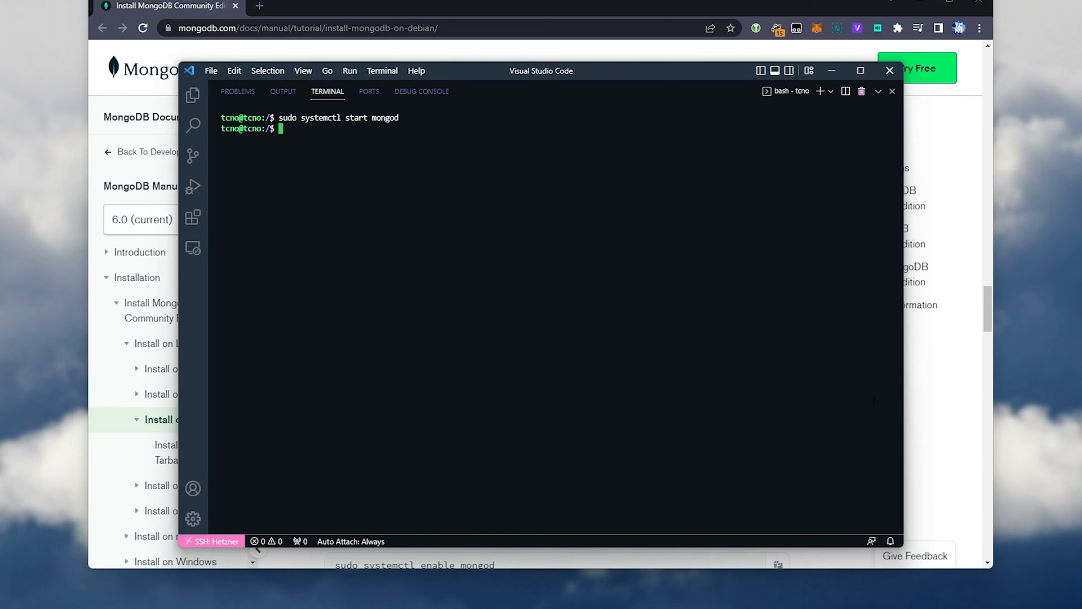
# Run sudo systemctl status mongod and sudo systemctl enable mongod, returning to the guide between commands
pyautogui.click(890, 70)
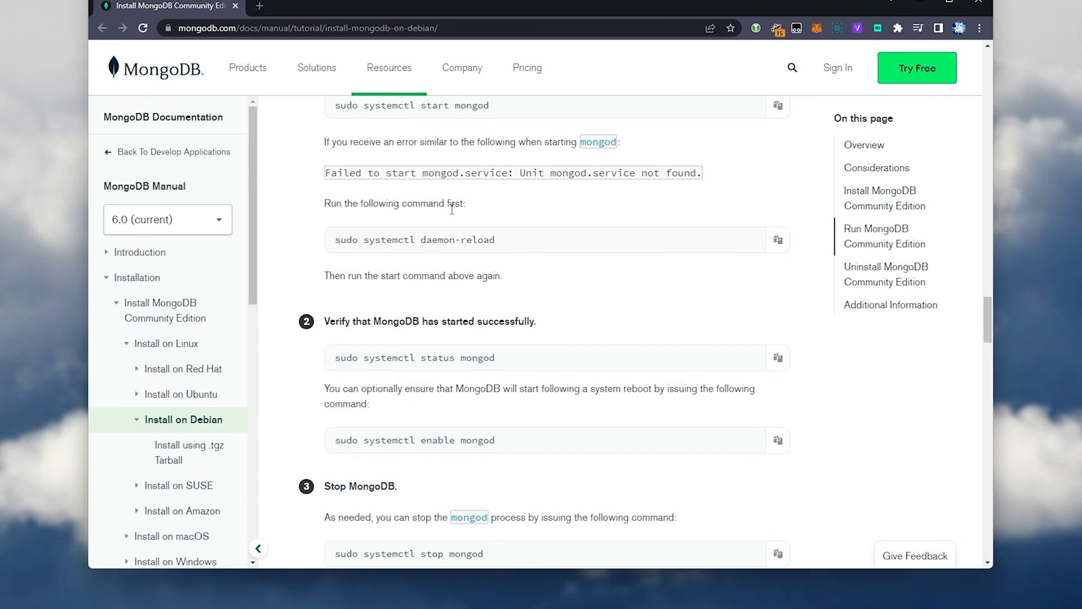
pyautogui.scroll(-3)
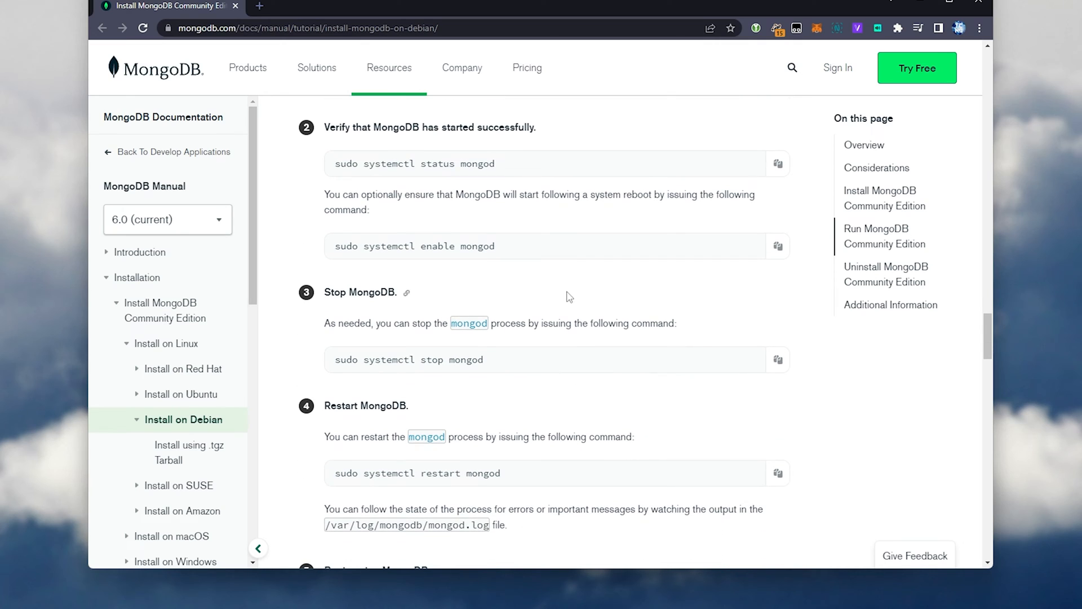
pyautogui.moveTo(778, 165)
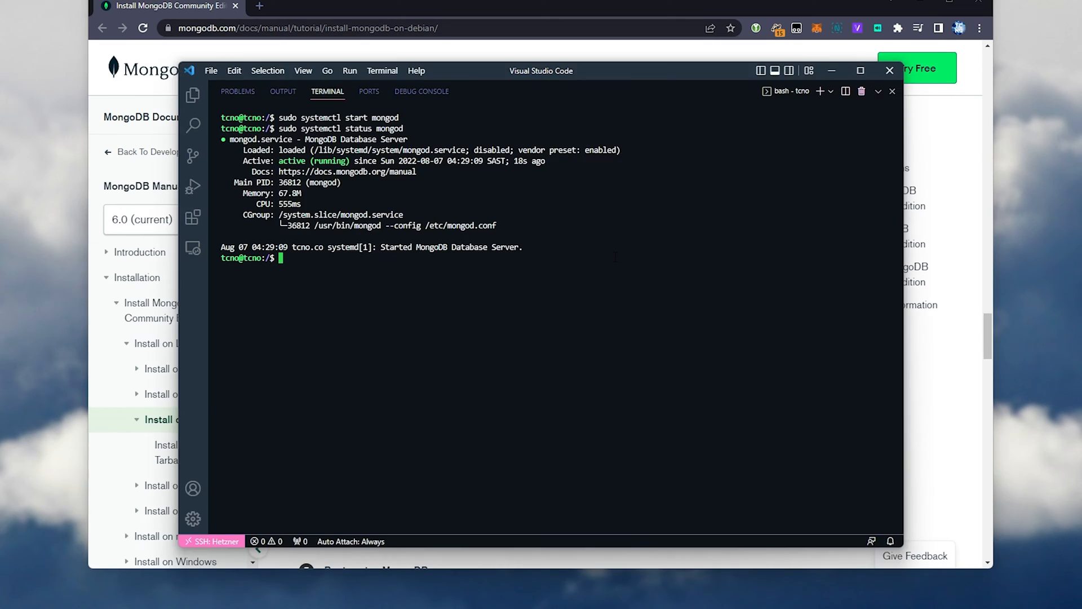
pyautogui.click(889, 70)
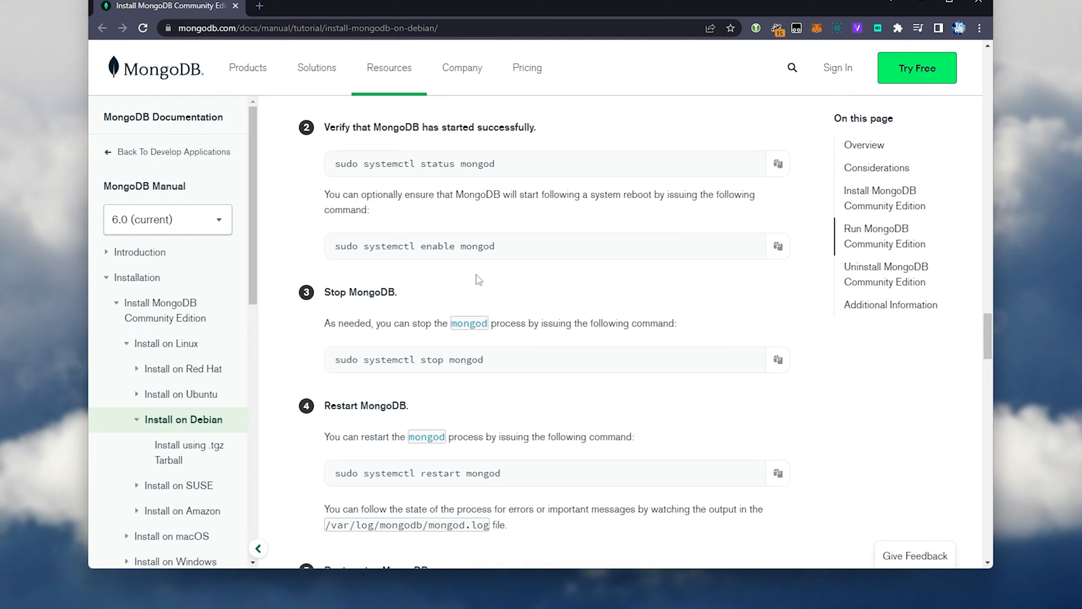
pyautogui.click(776, 247)
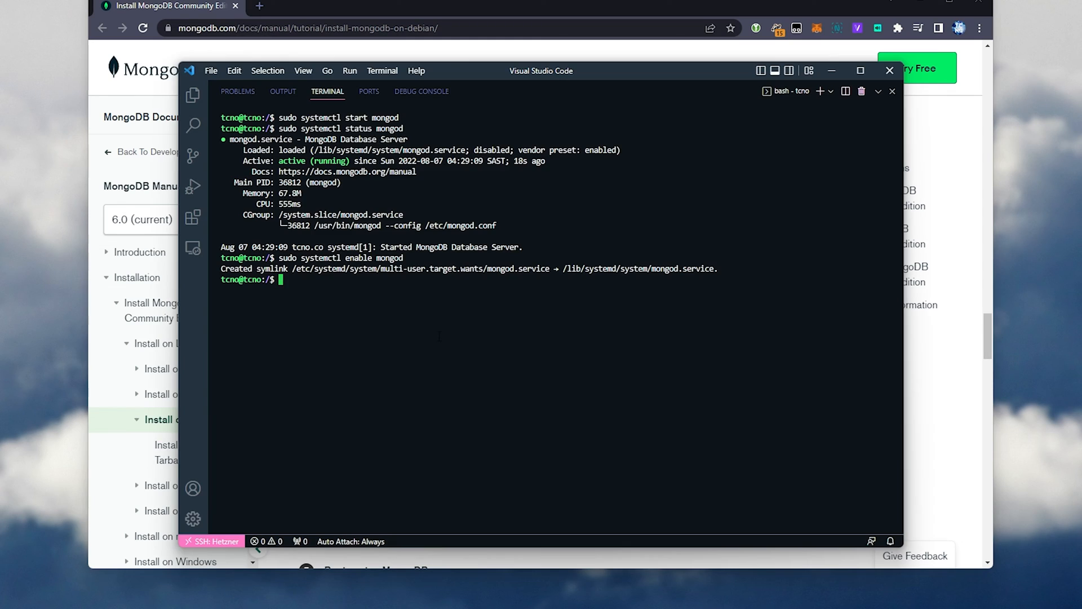
pyautogui.click(889, 70)
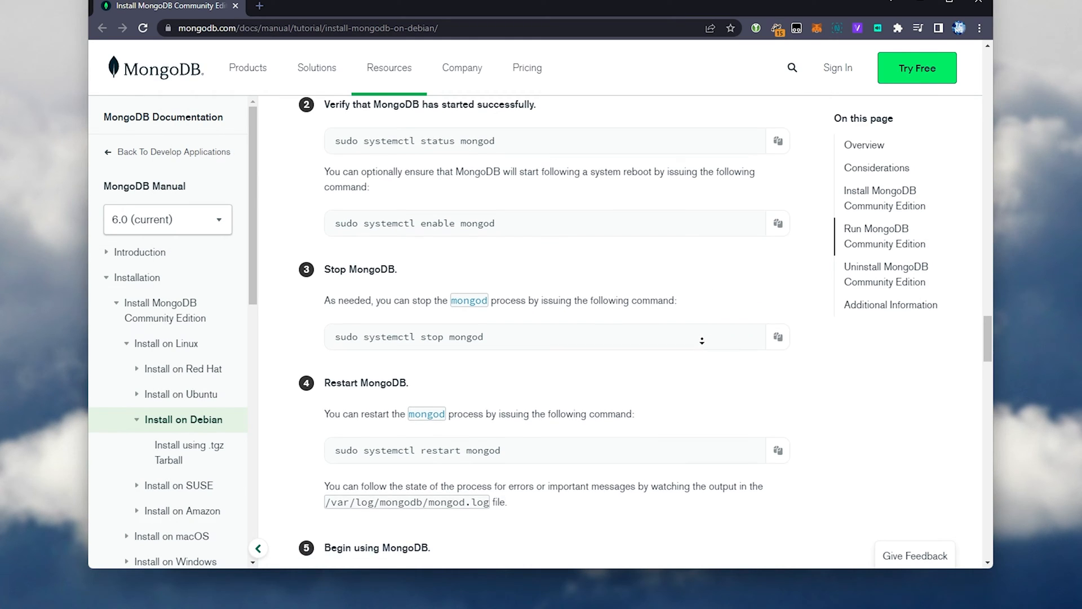
# Move past the stop and restart commands to the Begin using MongoDB step with mongosh
pyautogui.scroll(-3)
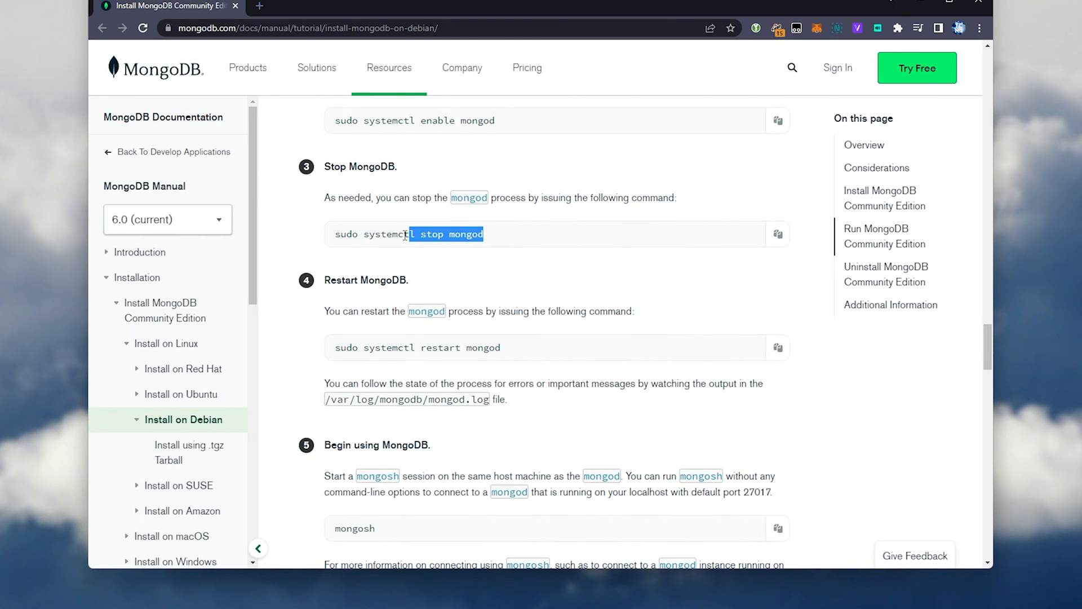
pyautogui.moveTo(429, 347)
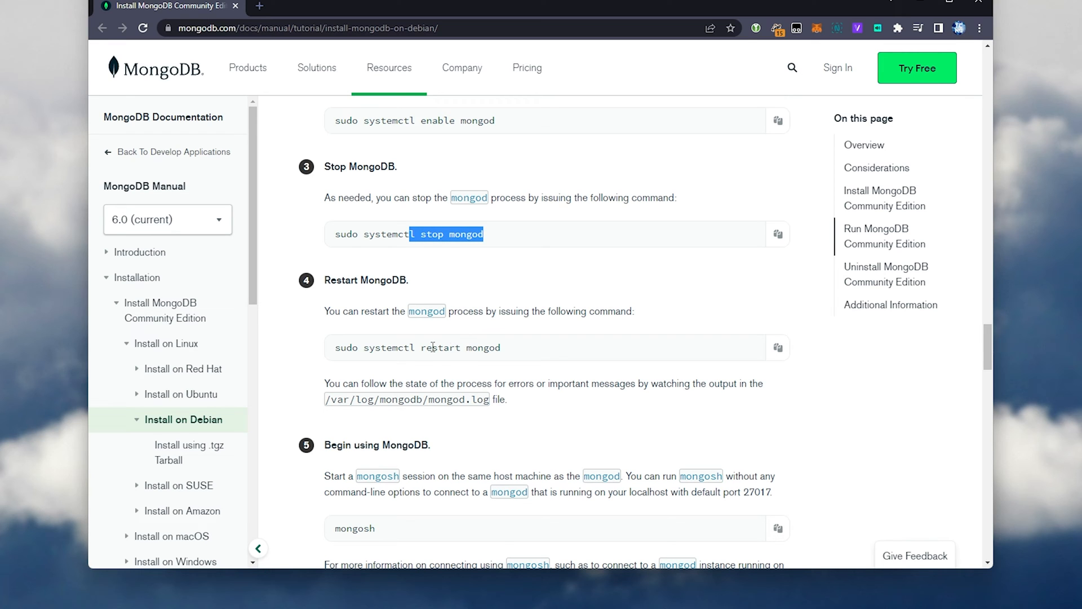
pyautogui.scroll(-3)
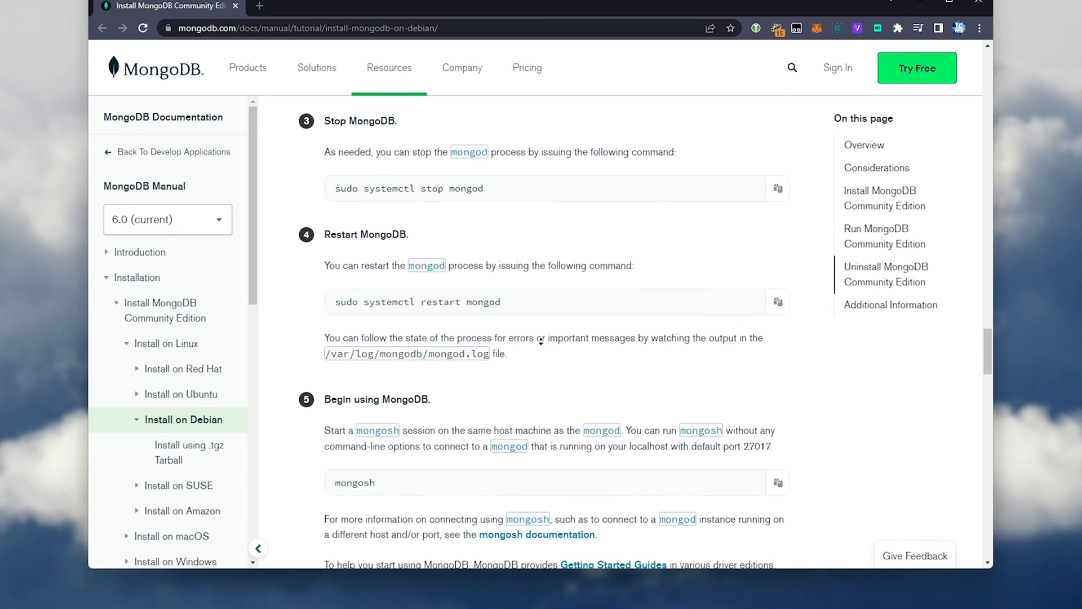
pyautogui.scroll(-3)
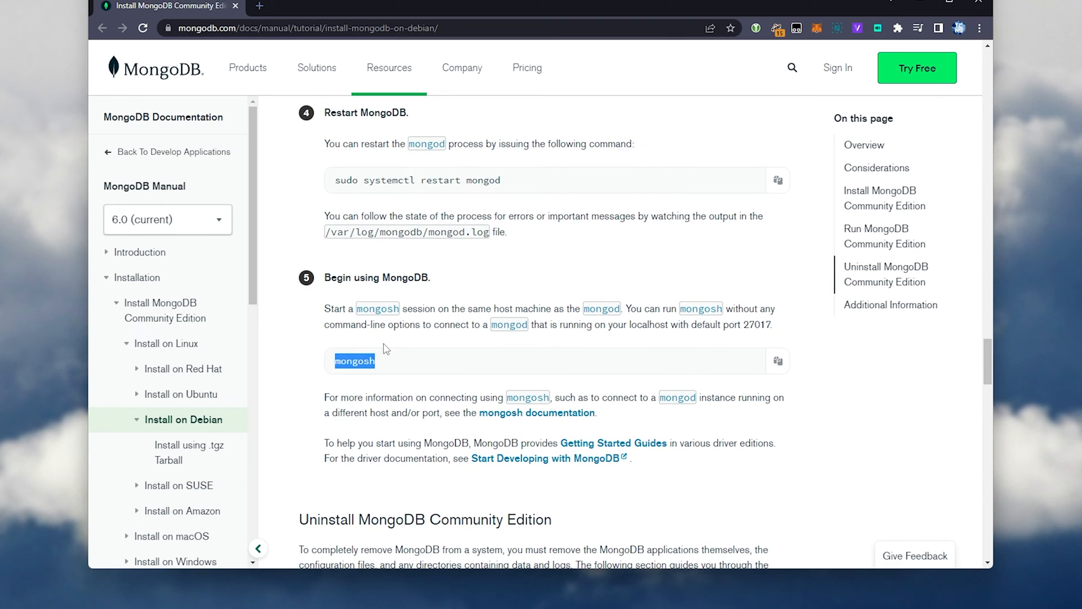
pyautogui.moveTo(440, 409)
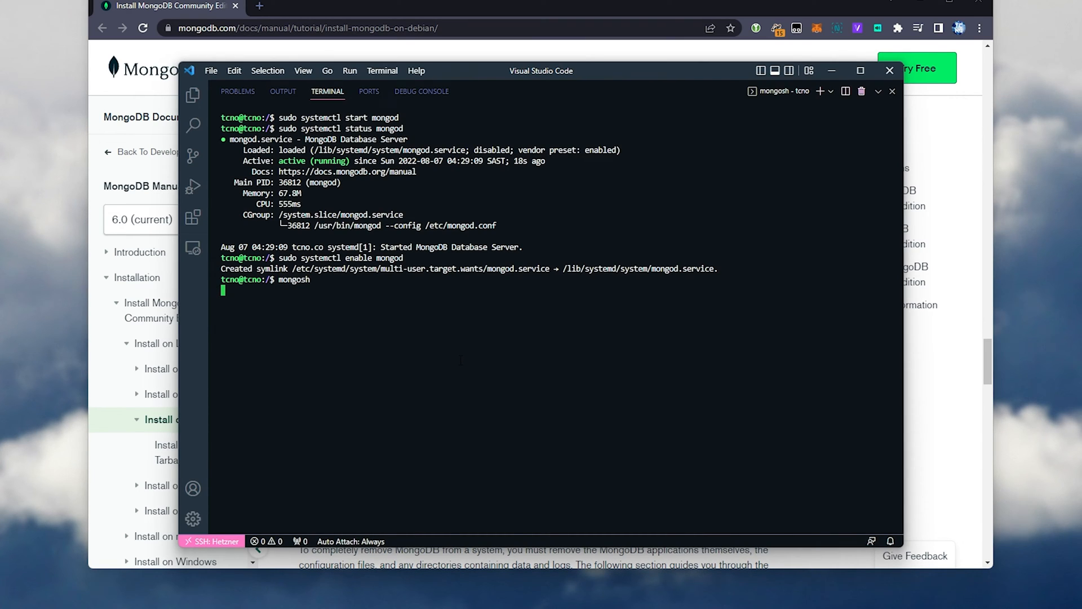
# Exit mongosh and clear the terminal to a fresh bash prompt
pyautogui.press('Return')
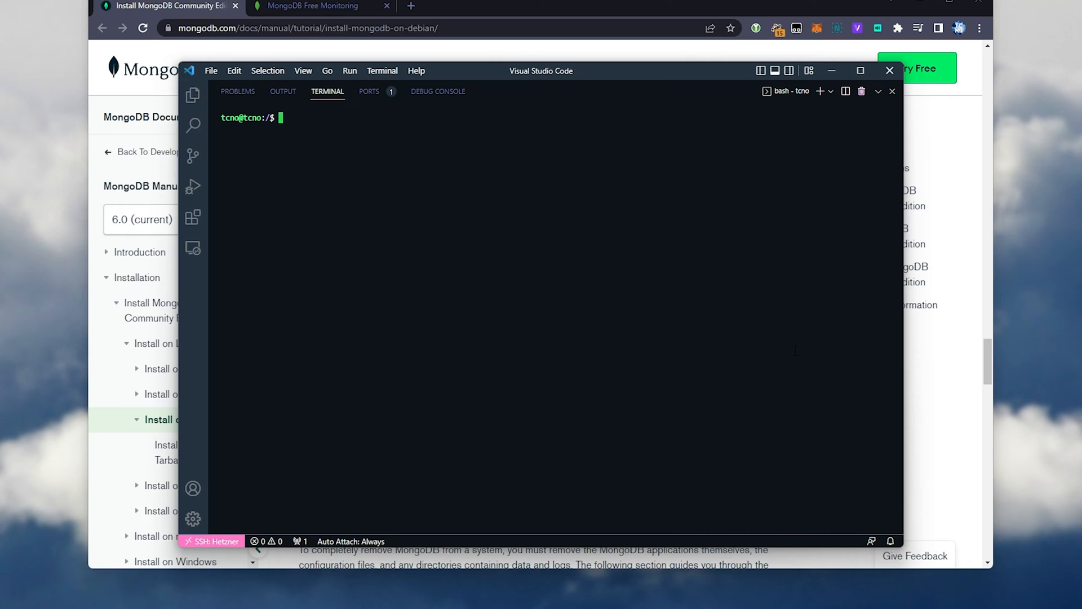
# Edit /etc/mongod.conf with sudo nano on the server
pyautogui.write('sudo nano /')
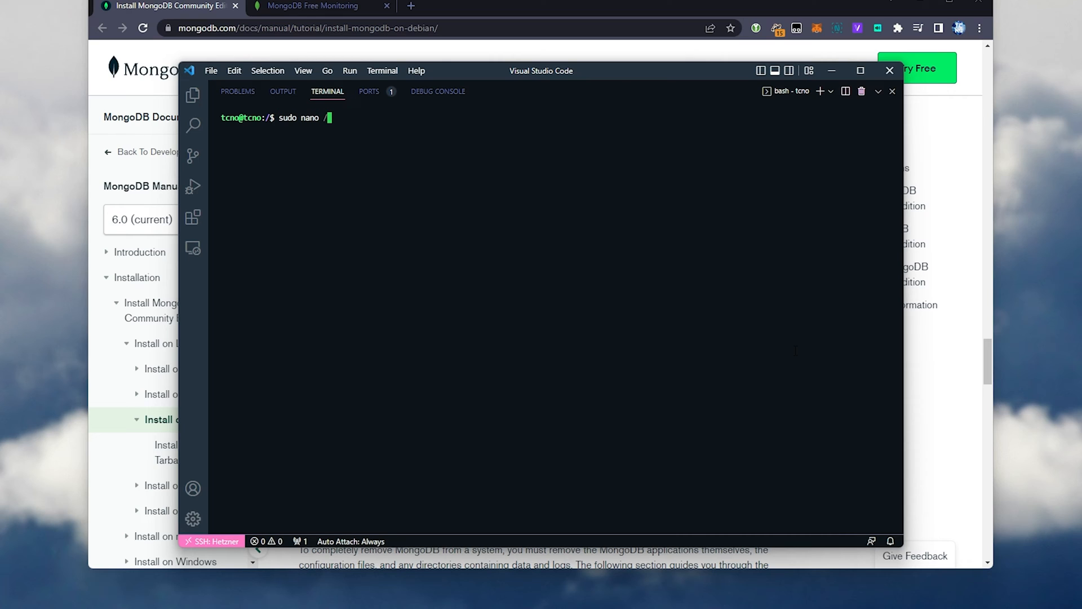
pyautogui.write('etc/mon')
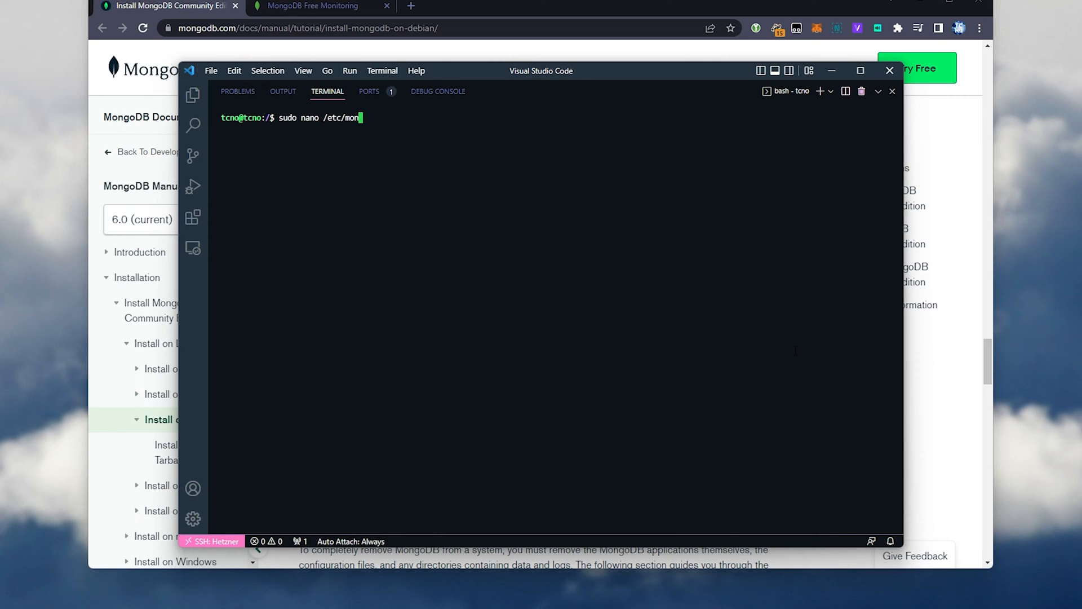
pyautogui.press('Return')
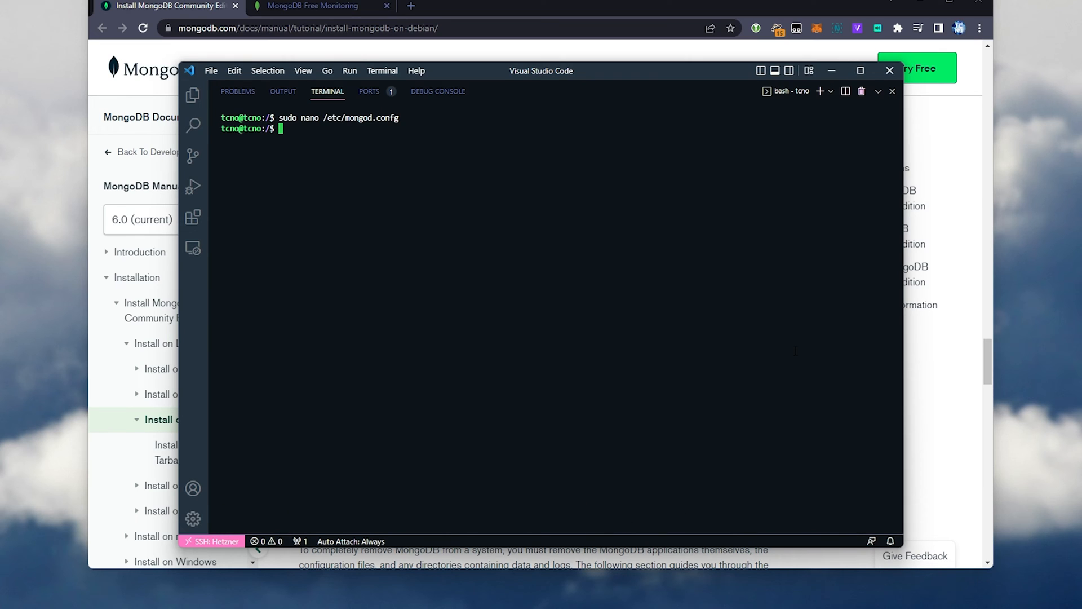
pyautogui.press('Return')
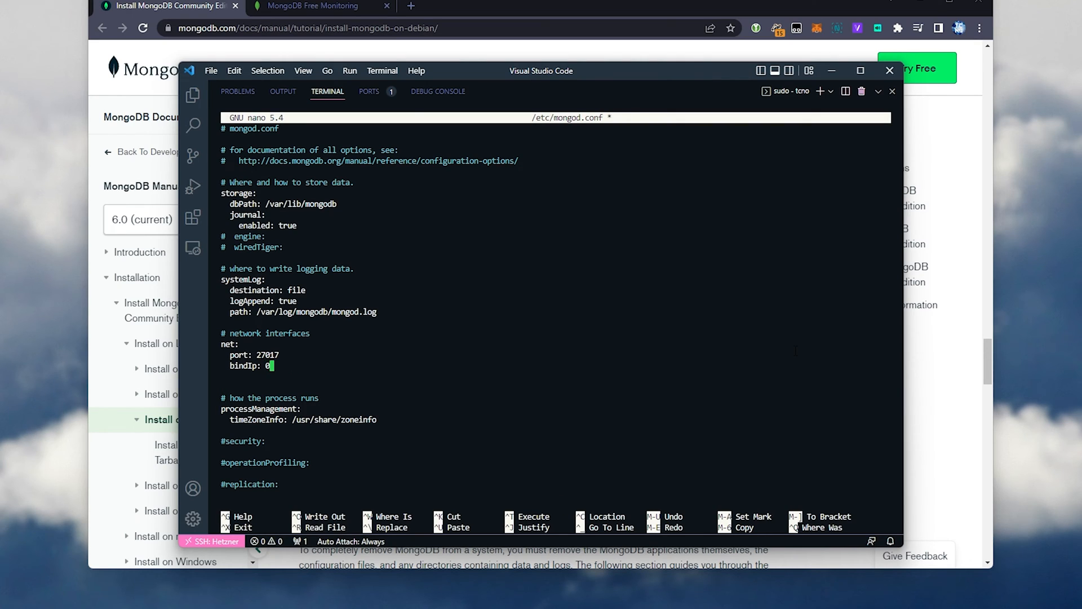
# Set bindIp to 0.0.0.0, save the file and return to bash
pyautogui.write('.0.0.0')
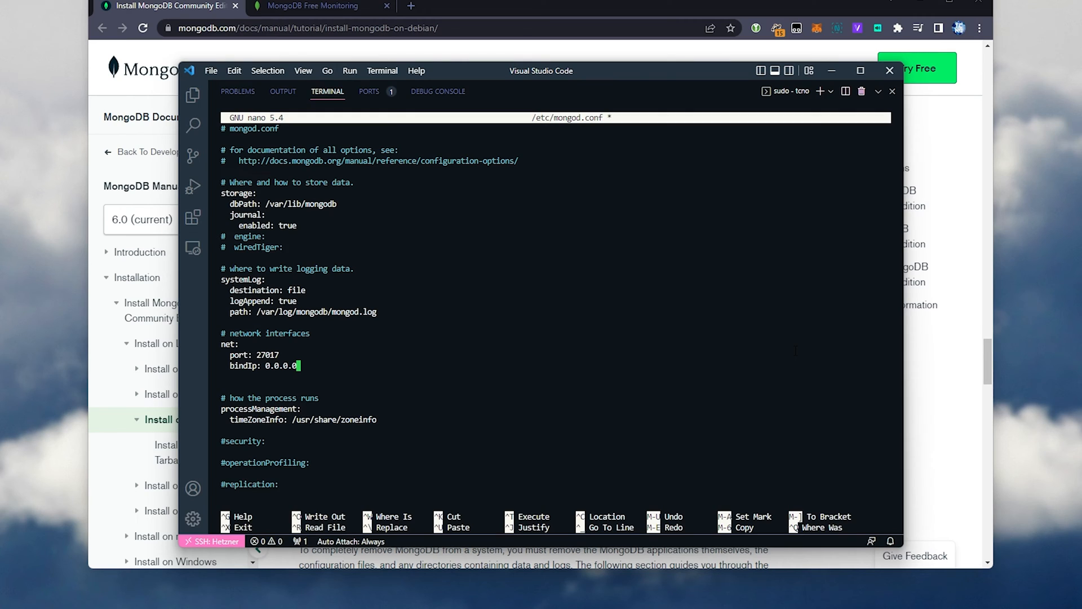
pyautogui.press('ctrl+o')
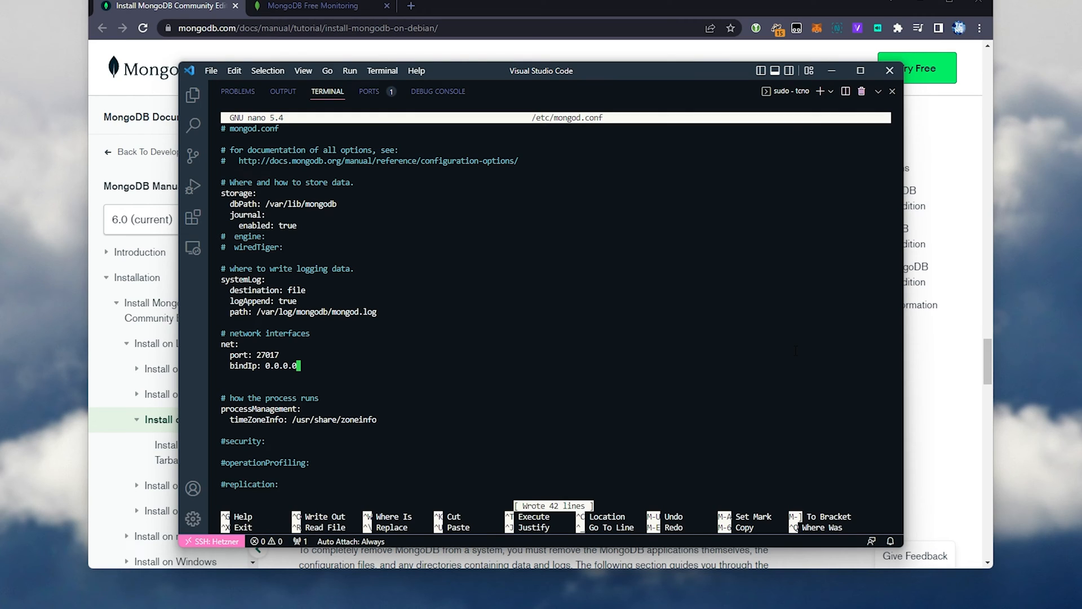
pyautogui.press('ctrl+x')
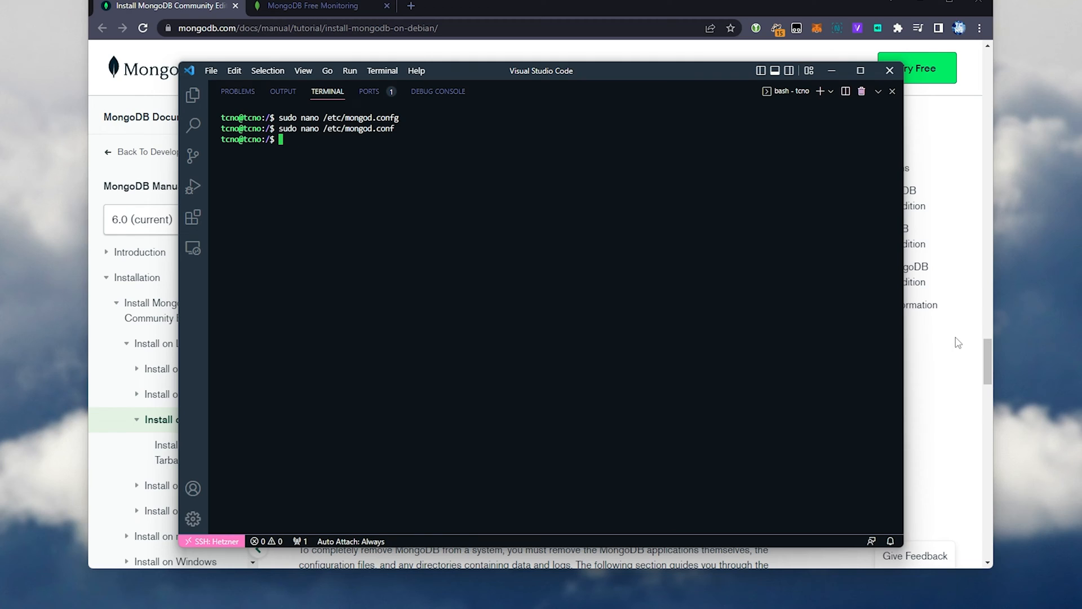
# Run the sudo service mongod command to apply the new configuration
pyautogui.write('sudo service mongod')
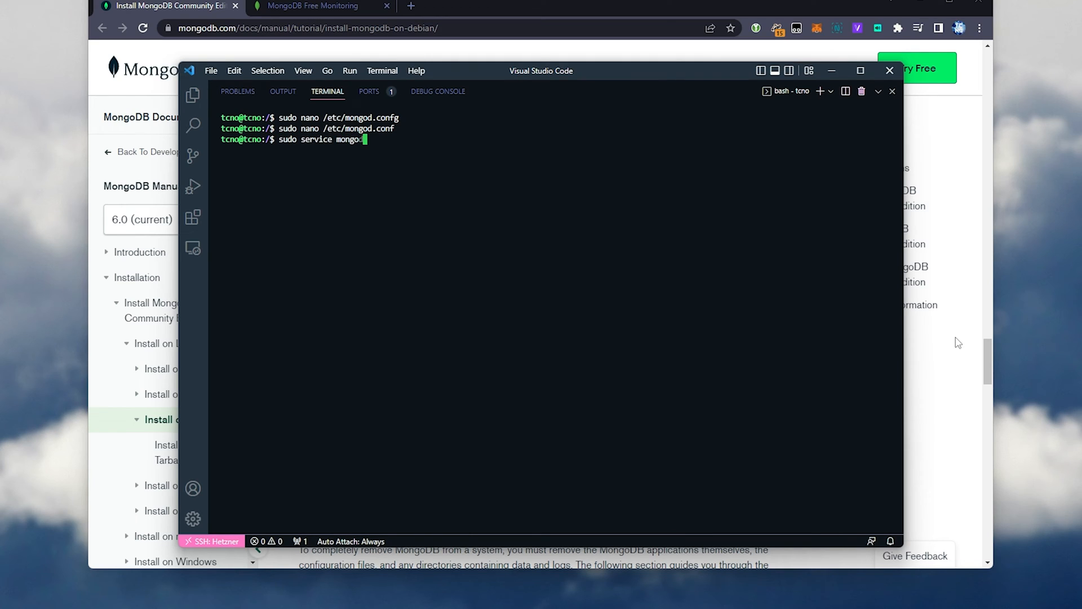
pyautogui.press('Return')
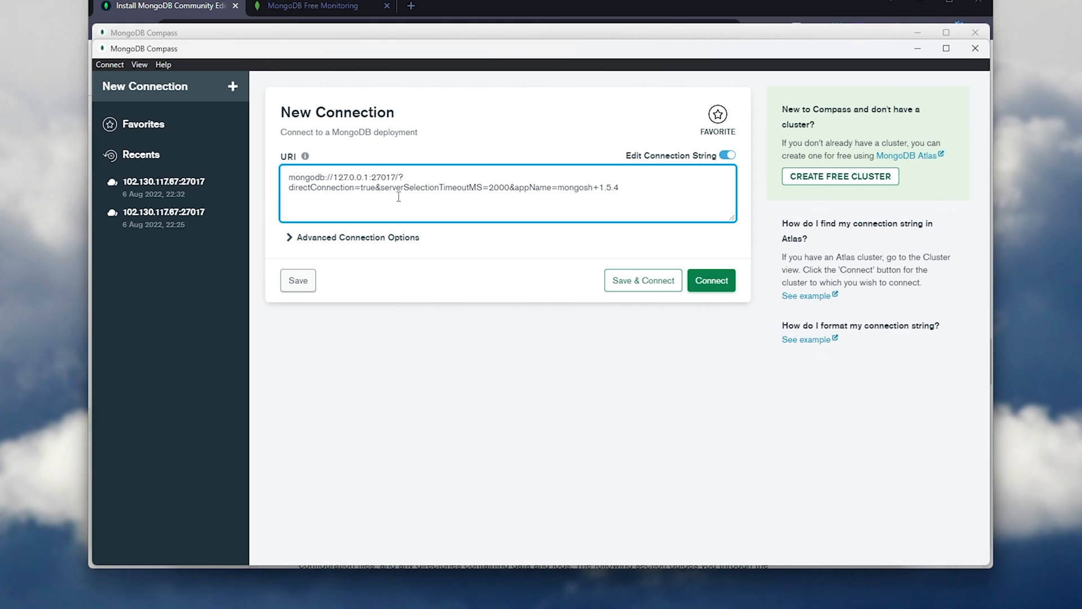
# Replace the 127.0.0.1 host with the remote server IP in Advanced Connection Options and connect, which times out
pyautogui.doubleClick(350, 177)
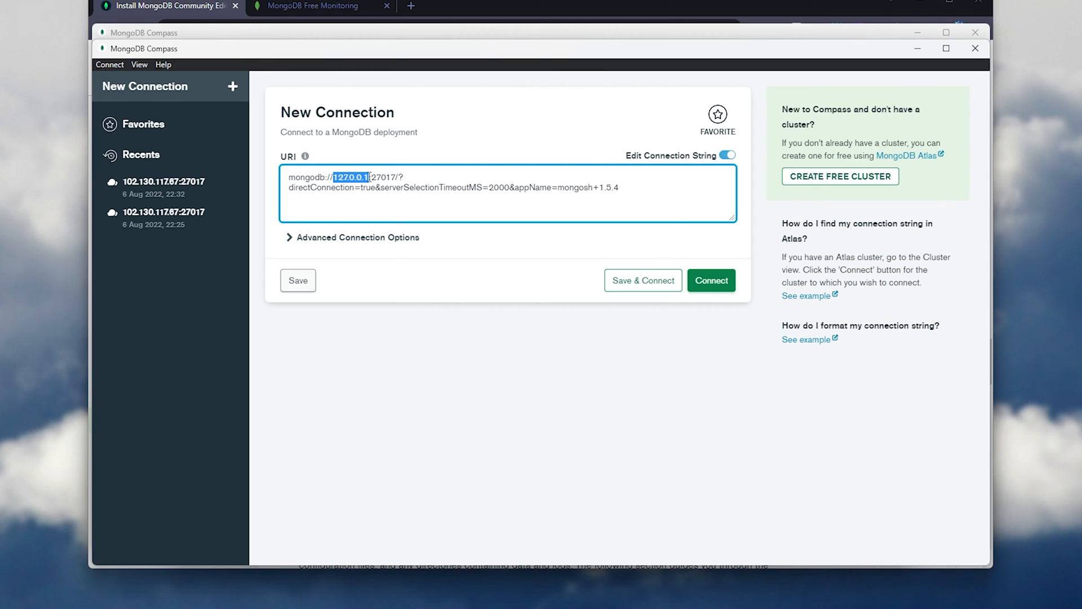
pyautogui.click(355, 237)
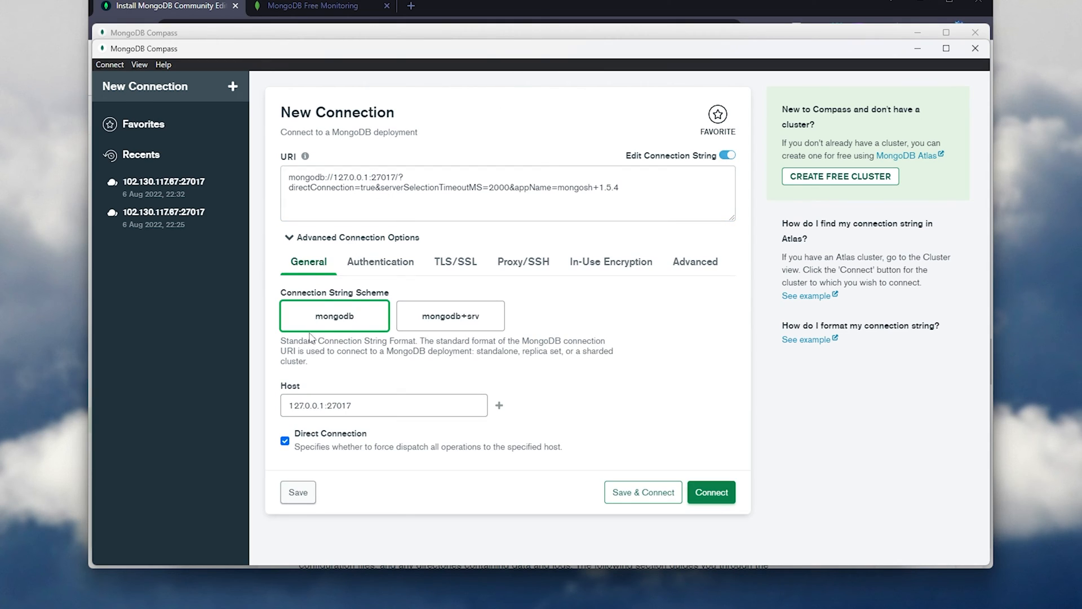
pyautogui.doubleClick(306, 404)
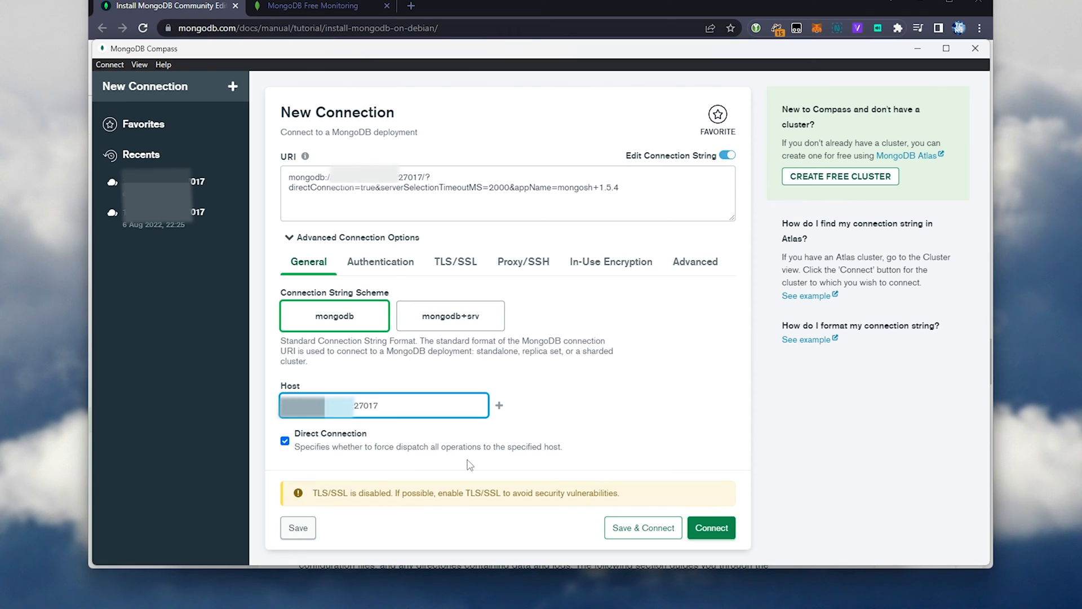
pyautogui.click(712, 528)
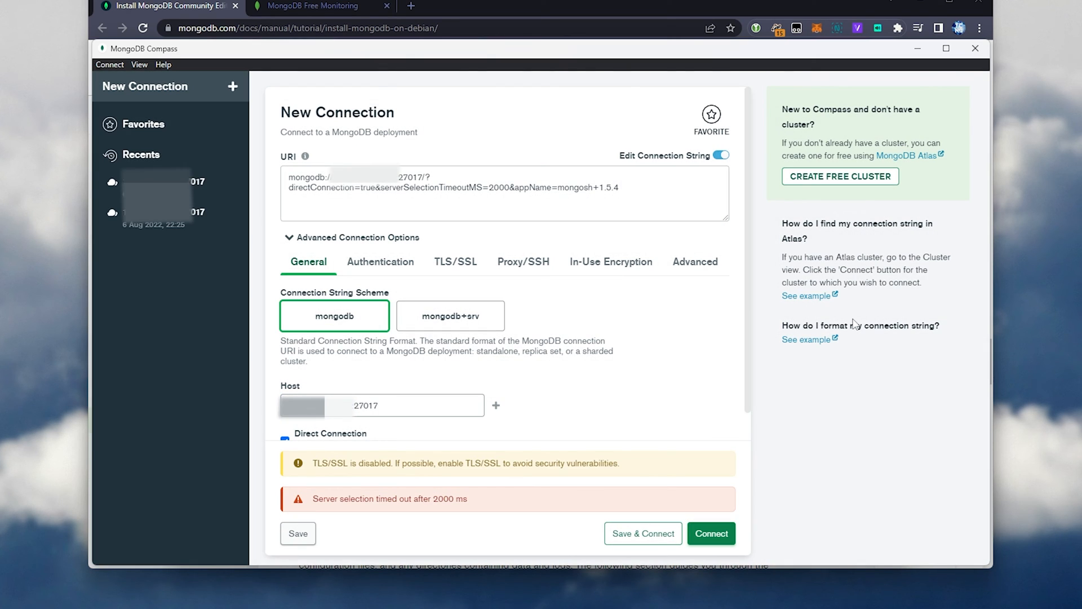
pyautogui.moveTo(866, 165)
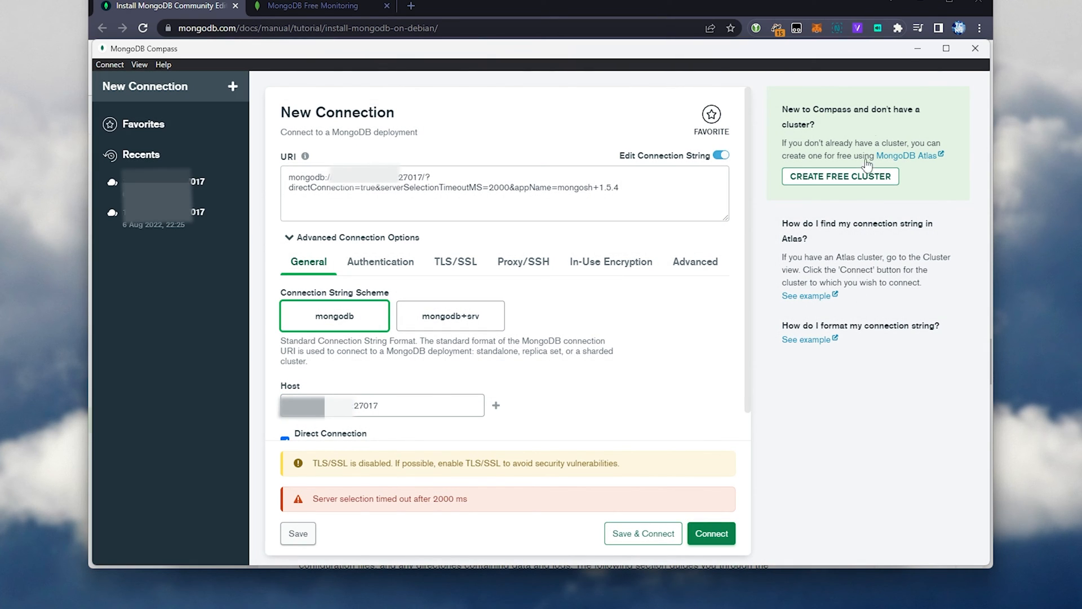
pyautogui.moveTo(918, 49)
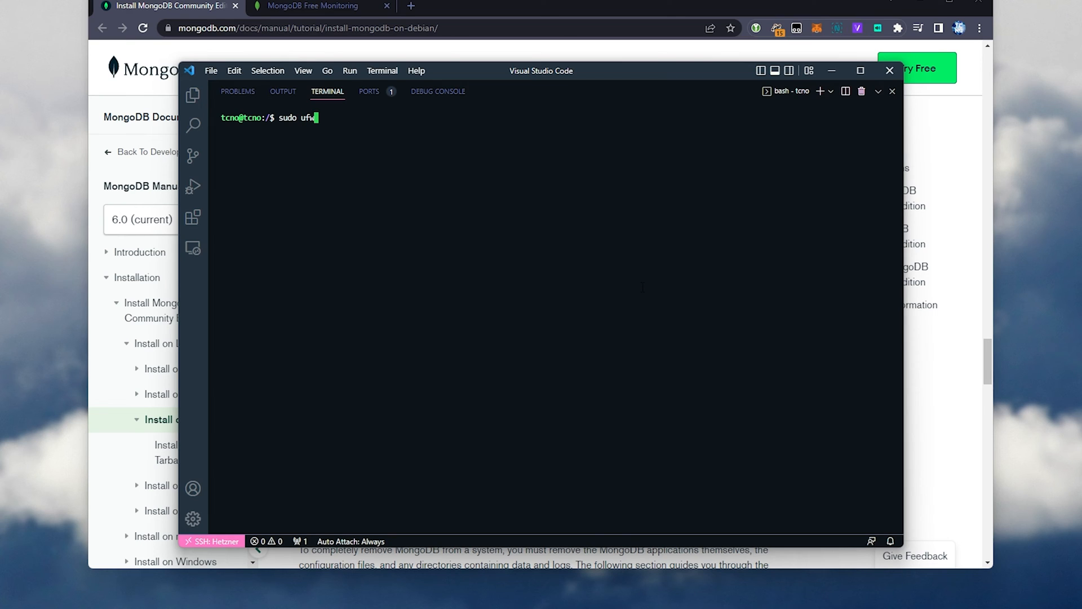
# Start entering sudo ufw allow 27017 in the server terminal to open the firewall
pyautogui.write('allow')
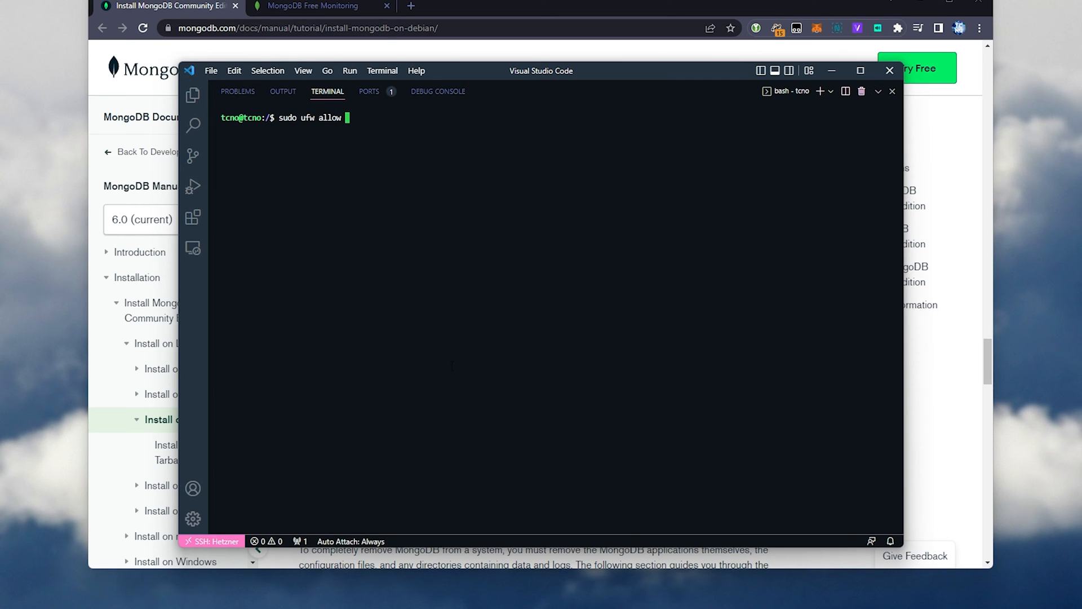
pyautogui.write('2701')
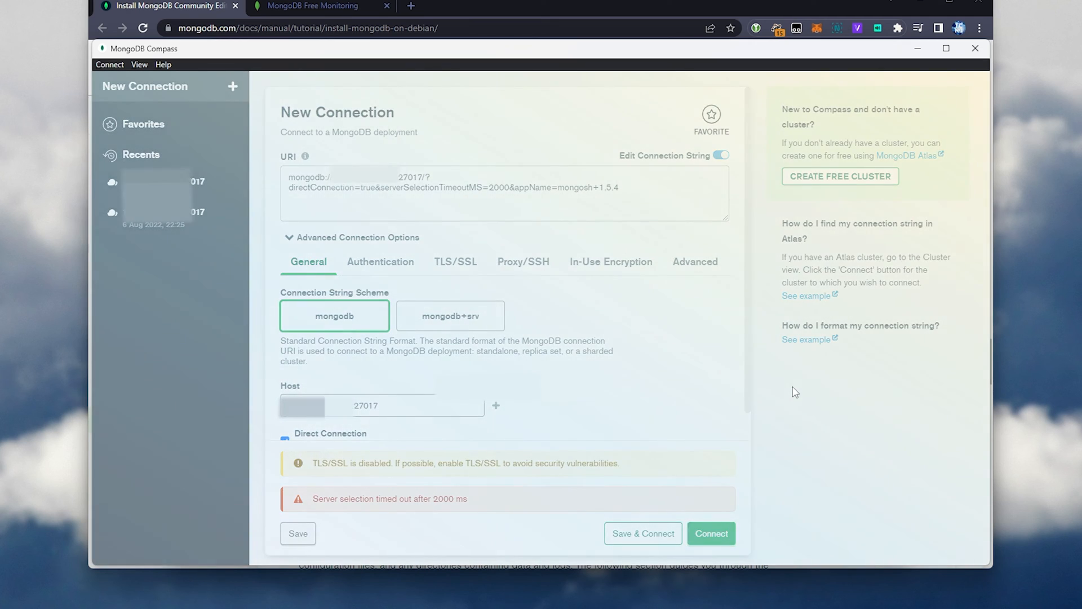
# Connect to the remote MongoDB 6.0.0 server, view its admin, config and local databases and Performance stats, then return to the terminal
pyautogui.click(711, 533)
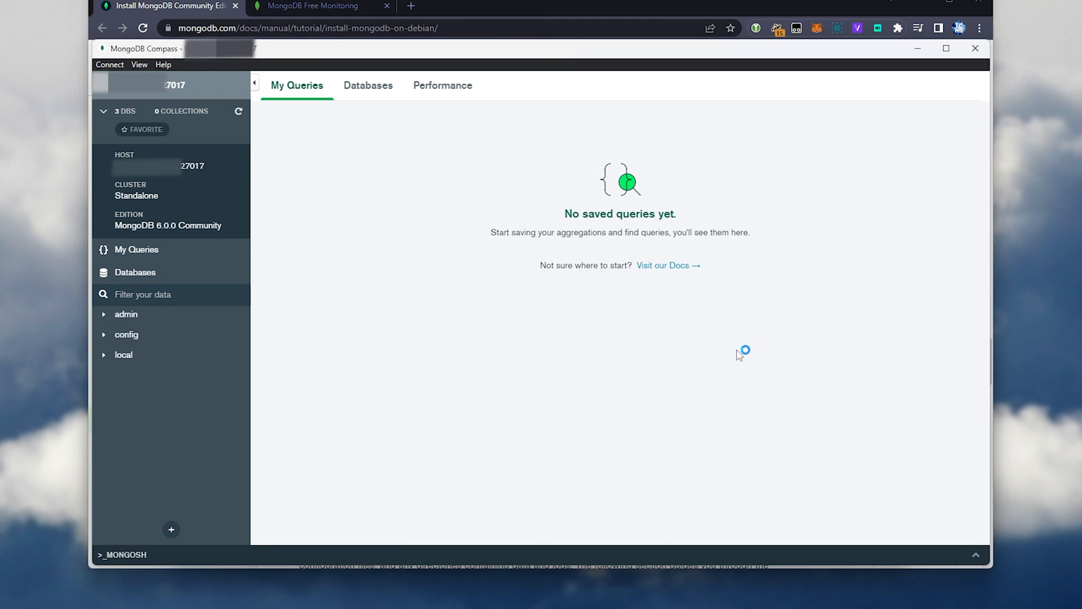
pyautogui.moveTo(385, 170)
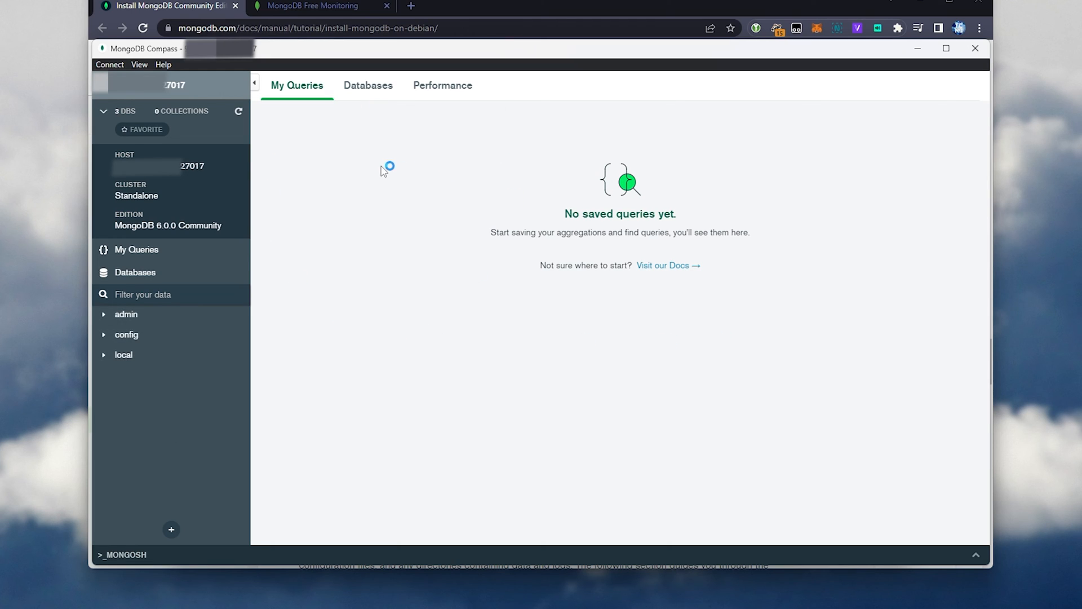
pyautogui.doubleClick(137, 196)
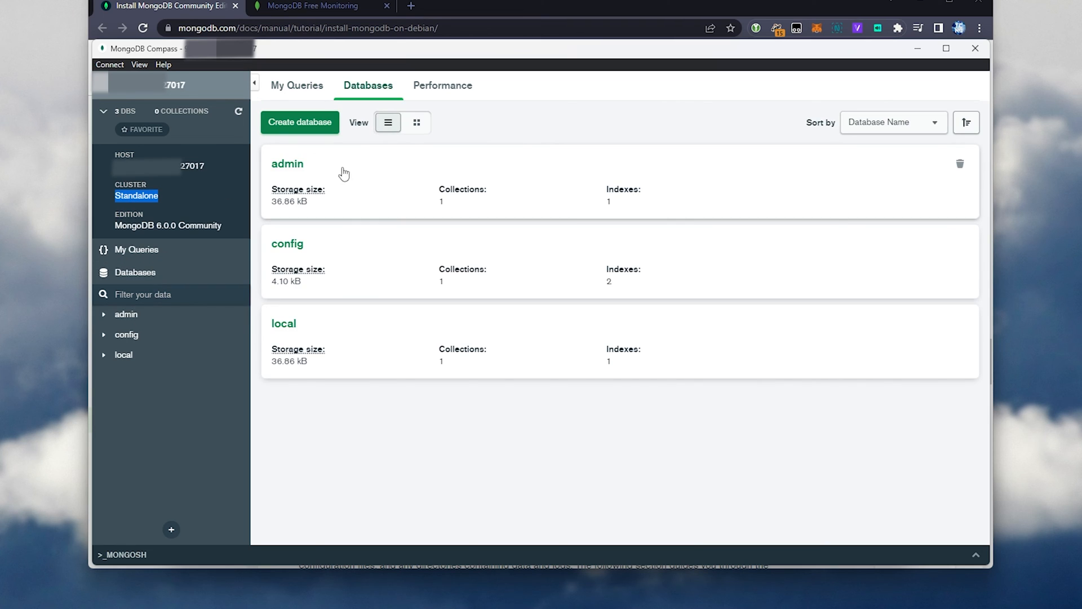
pyautogui.click(442, 85)
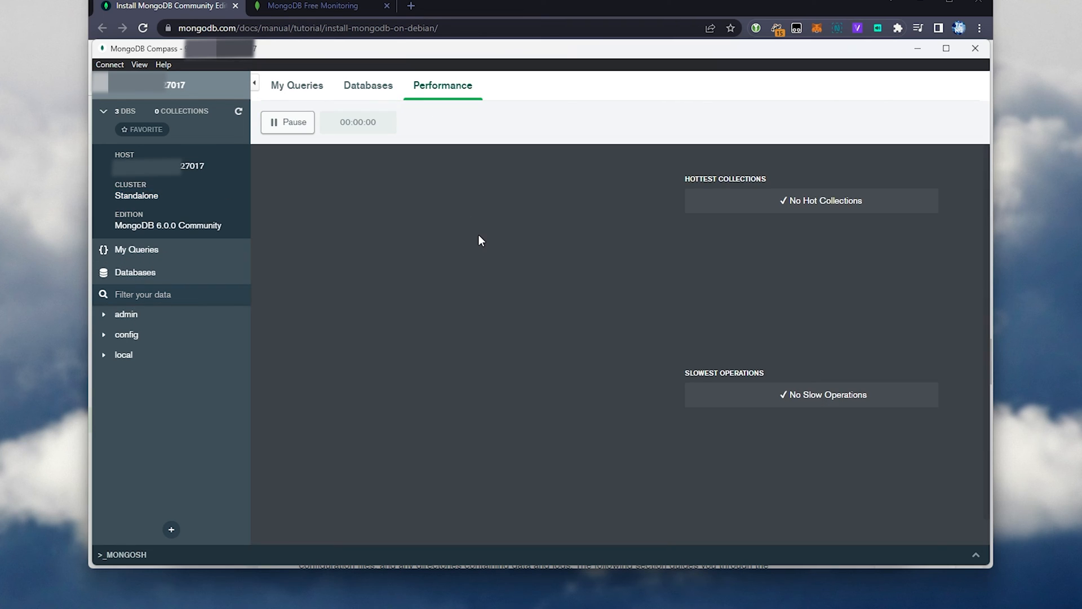
pyautogui.click(296, 85)
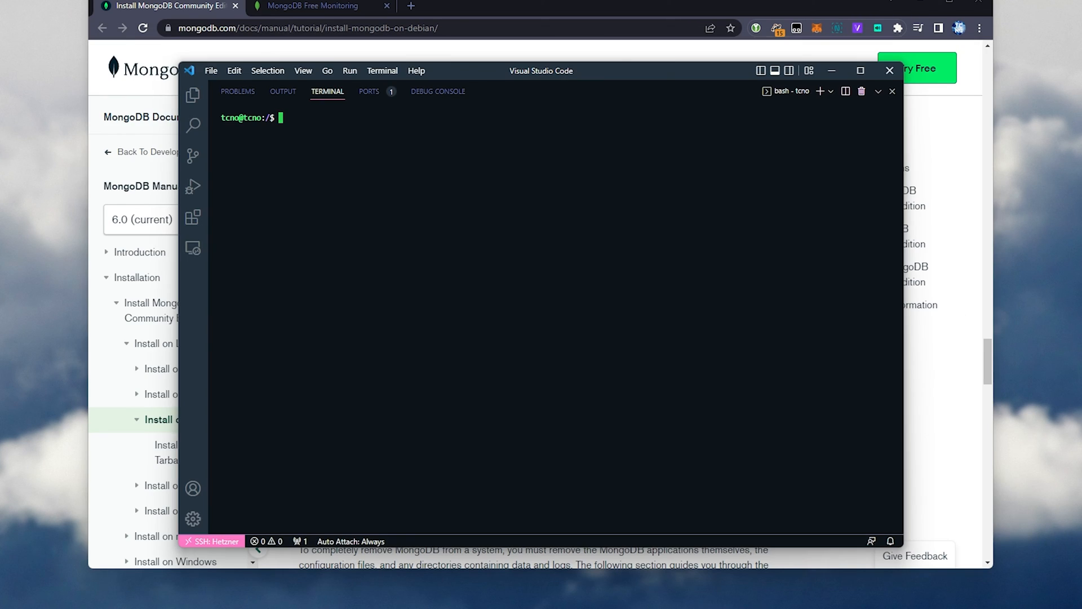
# Bring the Chrome MongoDB Debian installation guide forward and scroll back to its top overview section
pyautogui.click(890, 70)
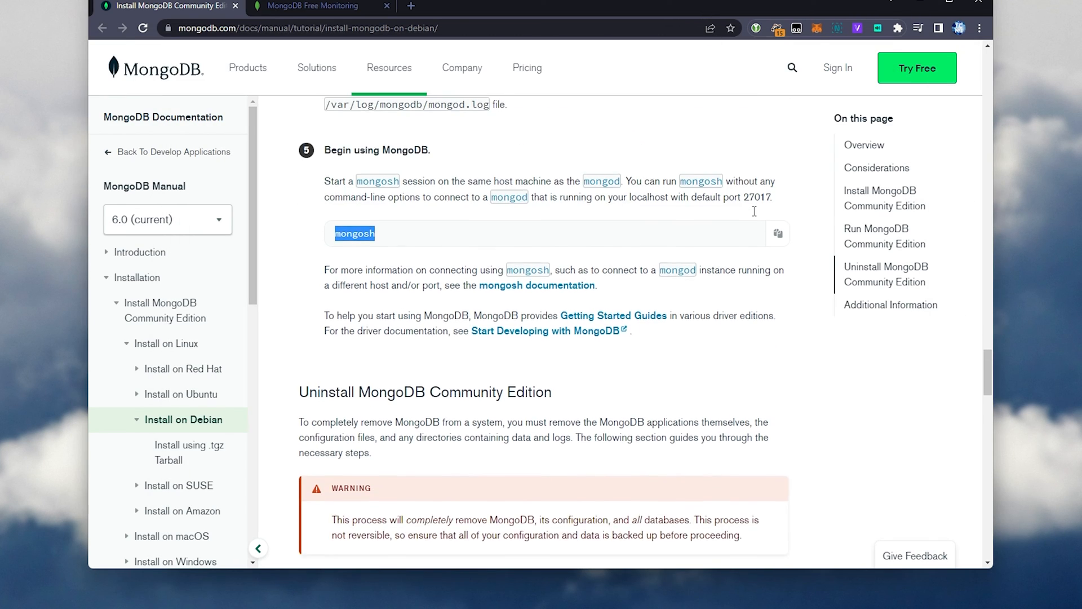
pyautogui.scroll(3)
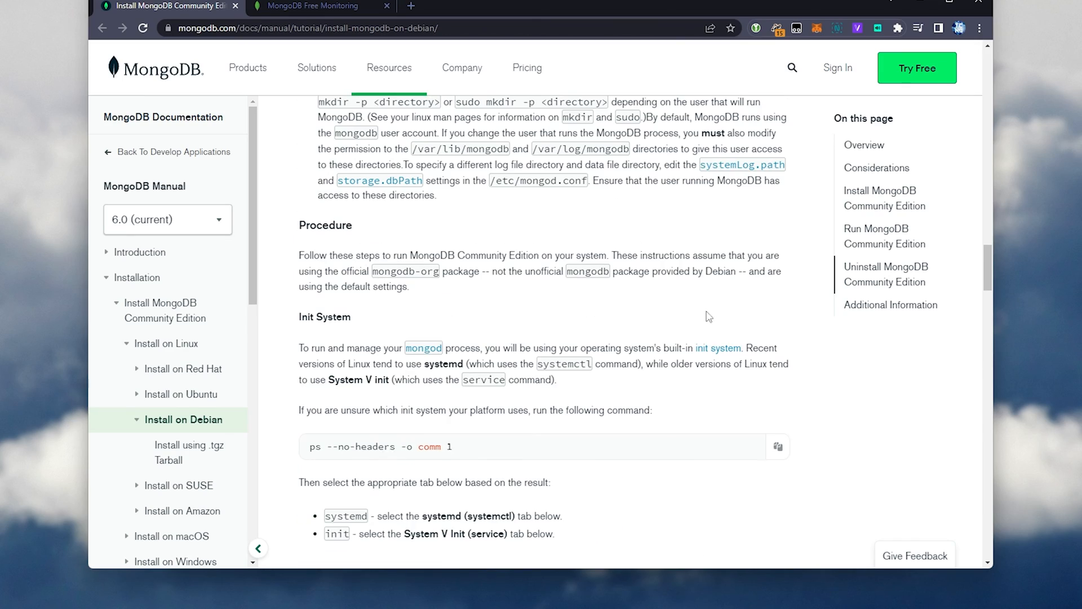
pyautogui.scroll(-3)
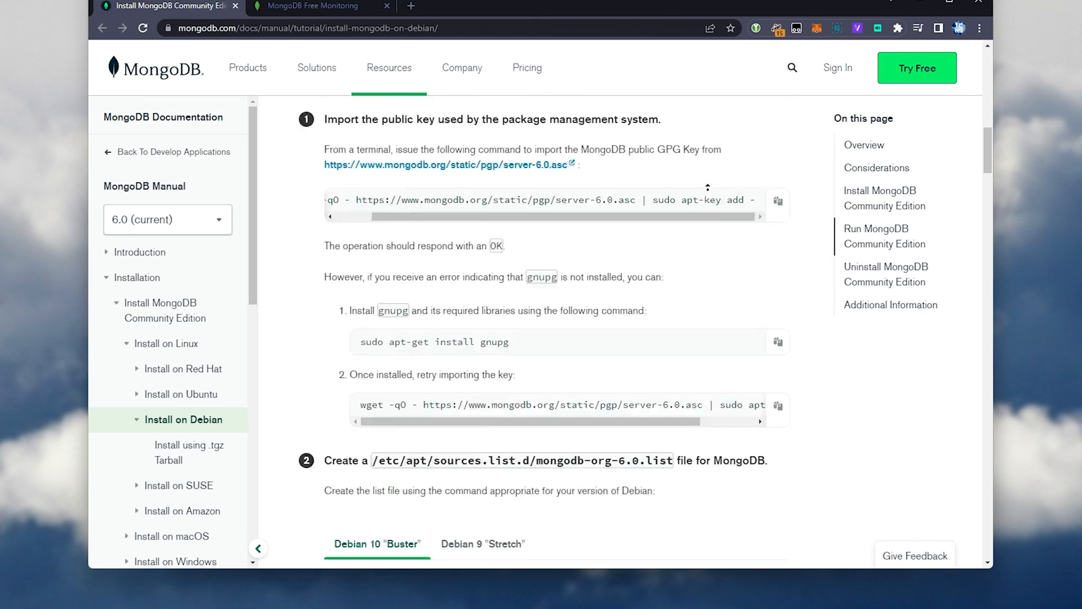
pyautogui.scroll(3)
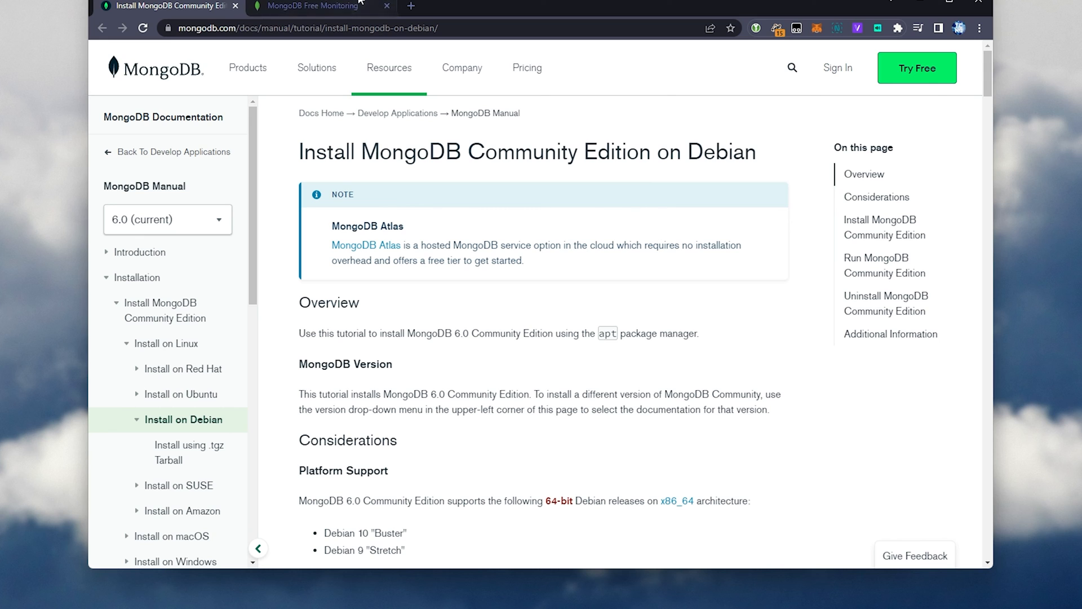